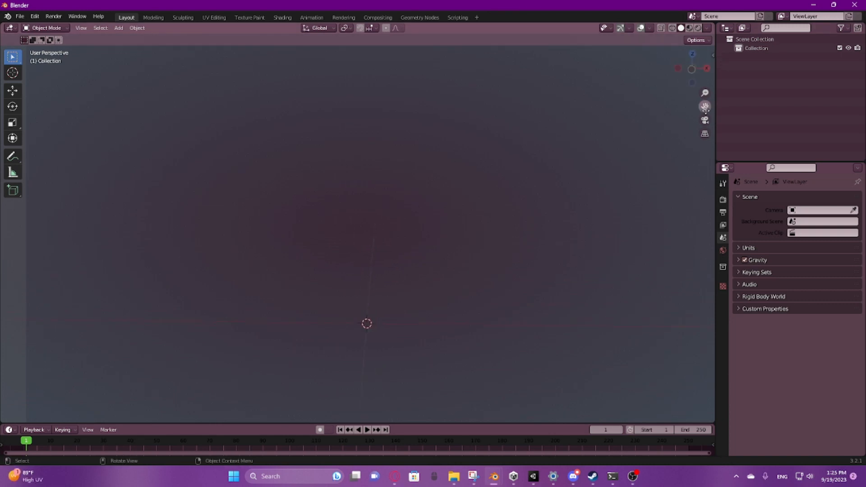
pyautogui.moveTo(415, 353)
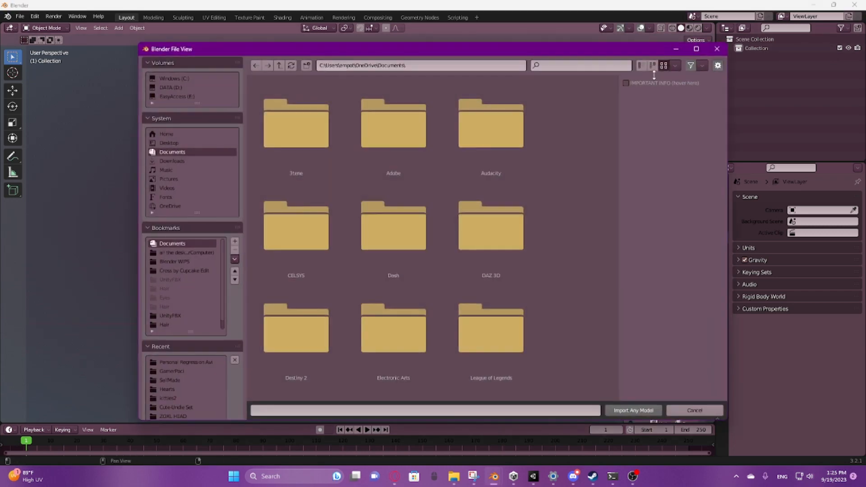
# - Browse the Bought Assets bookmark in the CATS import file browser
pyautogui.click(175, 324)
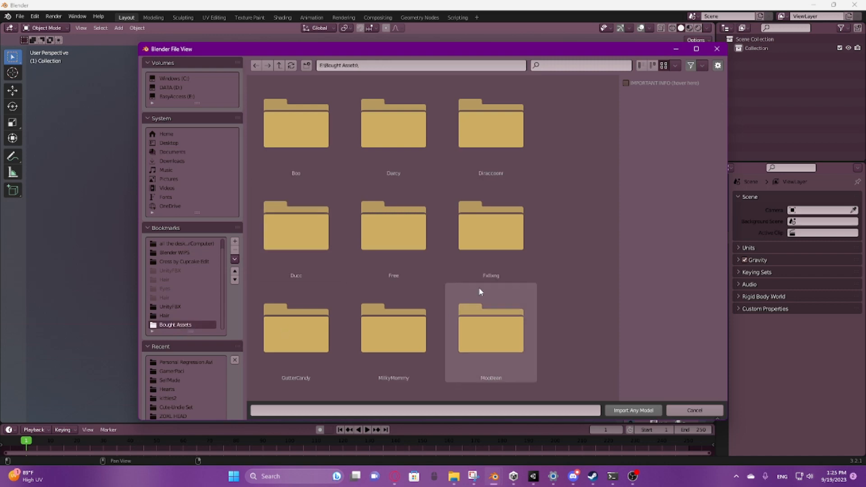
pyautogui.scroll(-3)
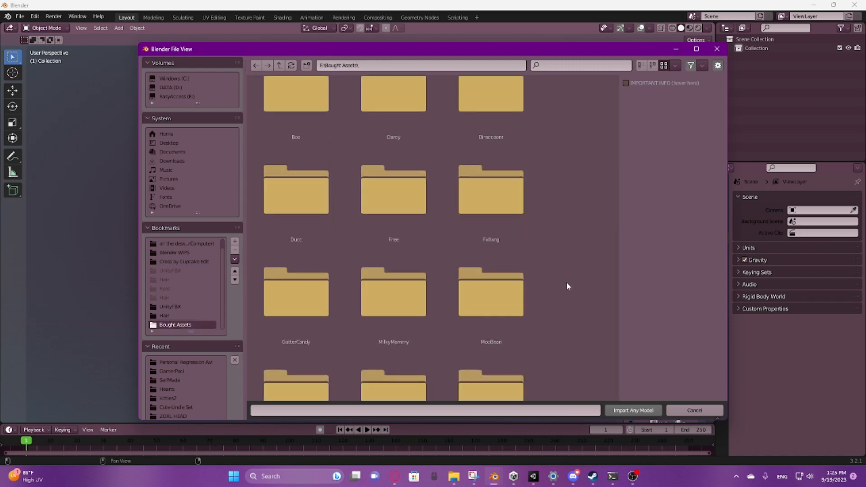
pyautogui.scroll(-3)
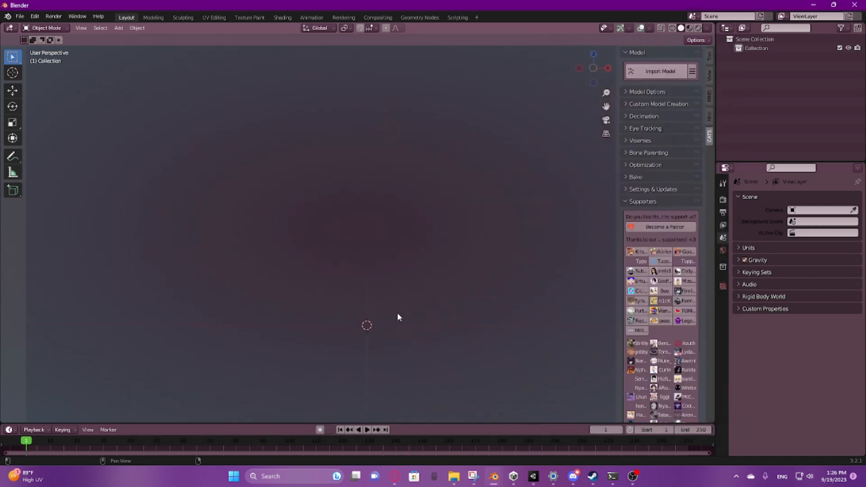
pyautogui.moveTo(368, 317)
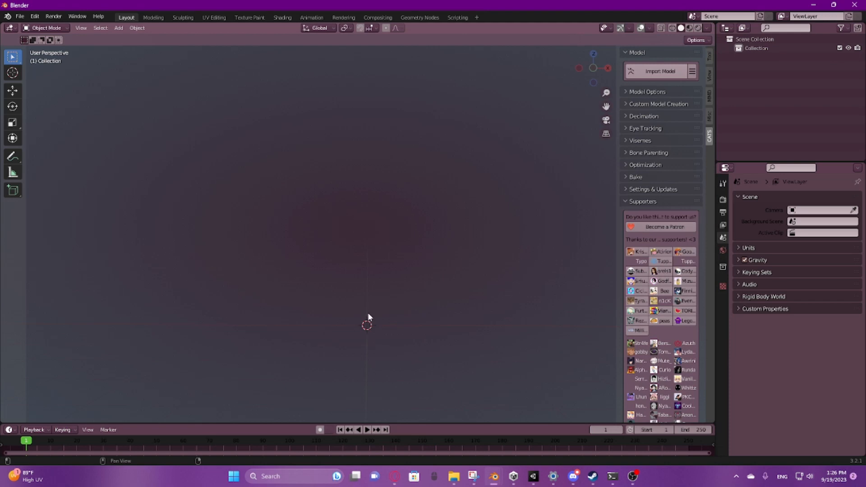
pyautogui.moveTo(375, 334)
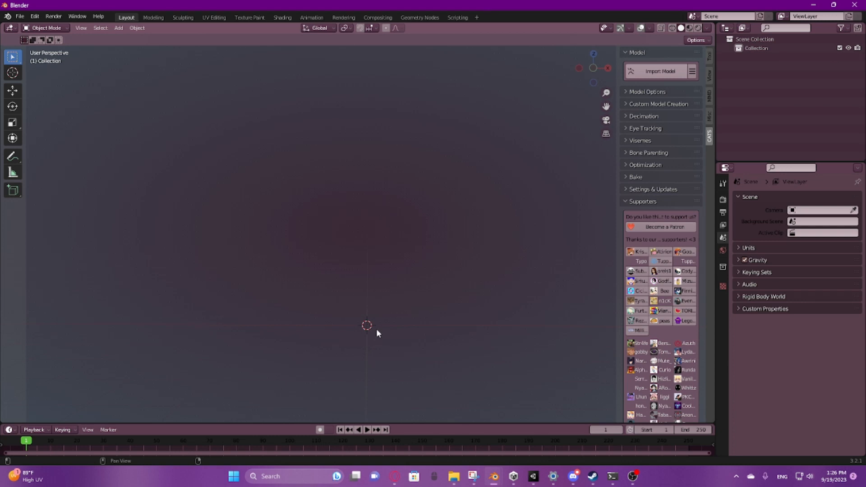
# - Import the avatar body FBX via CATS Import Model
pyautogui.click(659, 70)
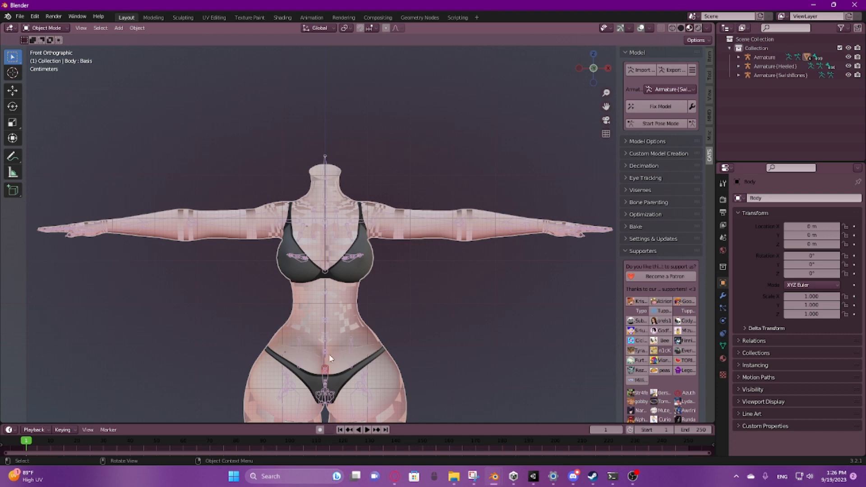
pyautogui.moveTo(722, 360)
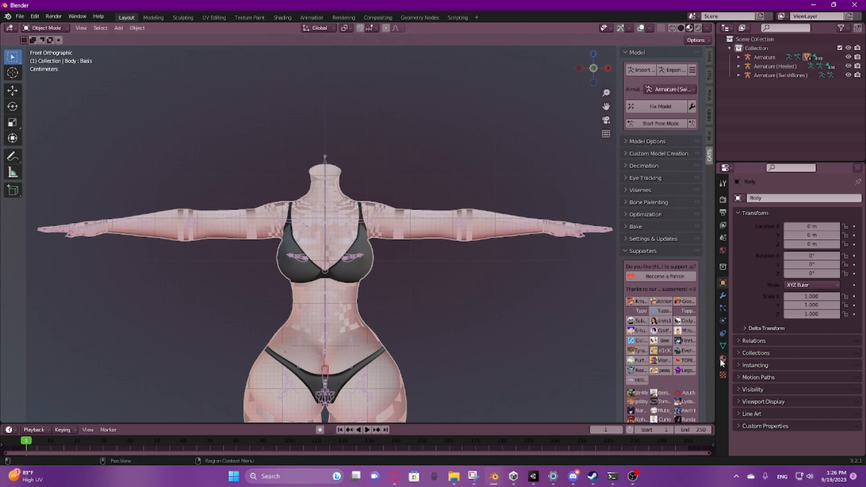
pyautogui.moveTo(722, 360)
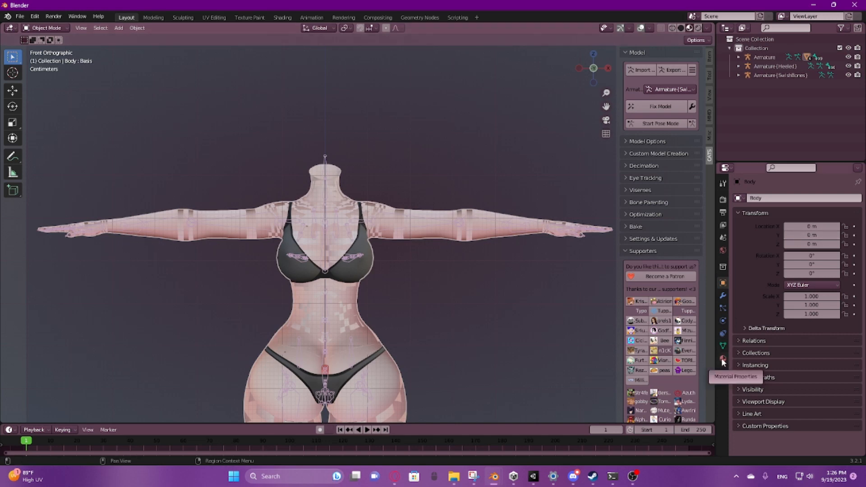
# - Show the body material's Settings and its Blend Mode choices for Alpha Clip
pyautogui.click(722, 359)
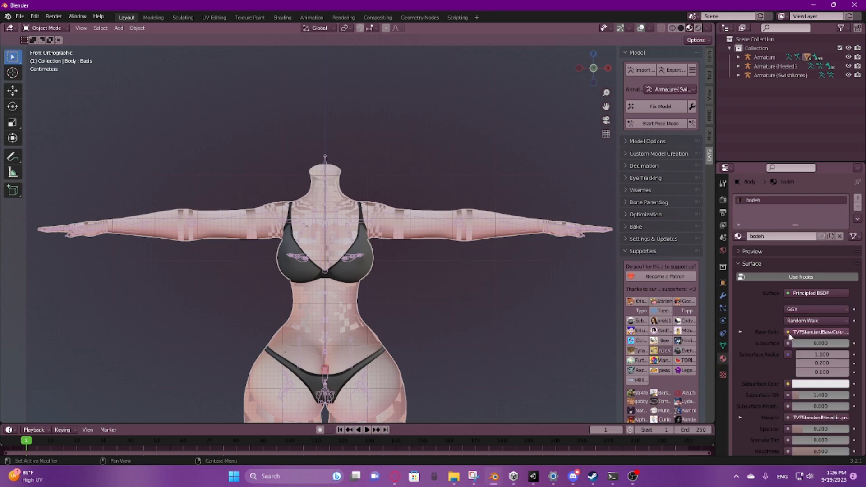
pyautogui.moveTo(789, 339)
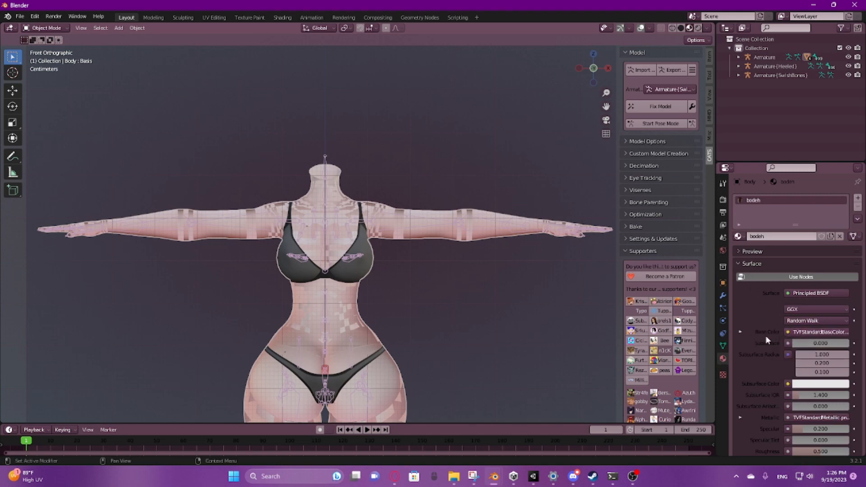
pyautogui.moveTo(783, 348)
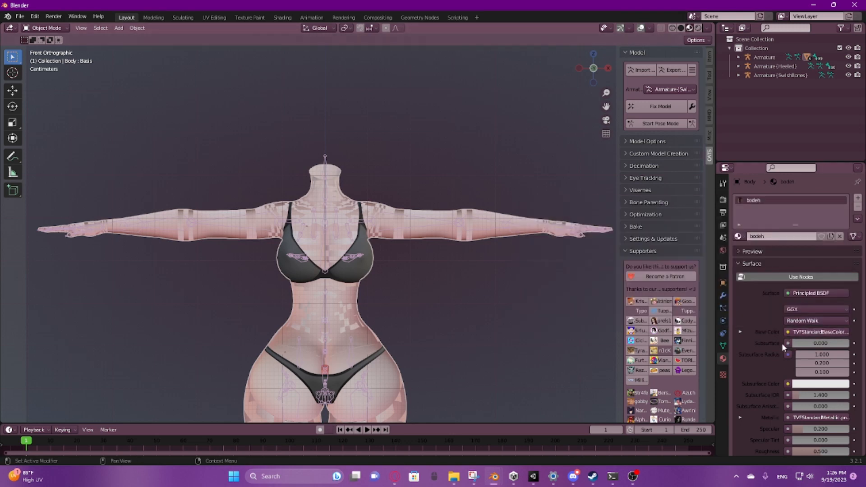
pyautogui.click(751, 263)
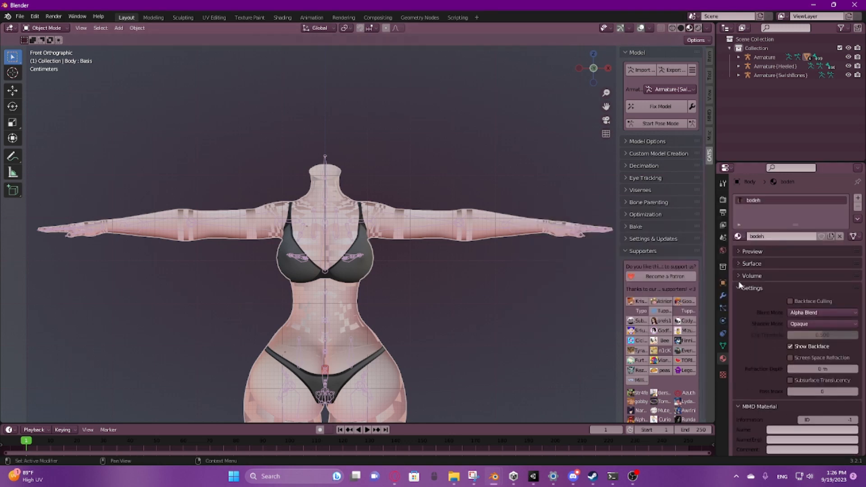
pyautogui.click(821, 313)
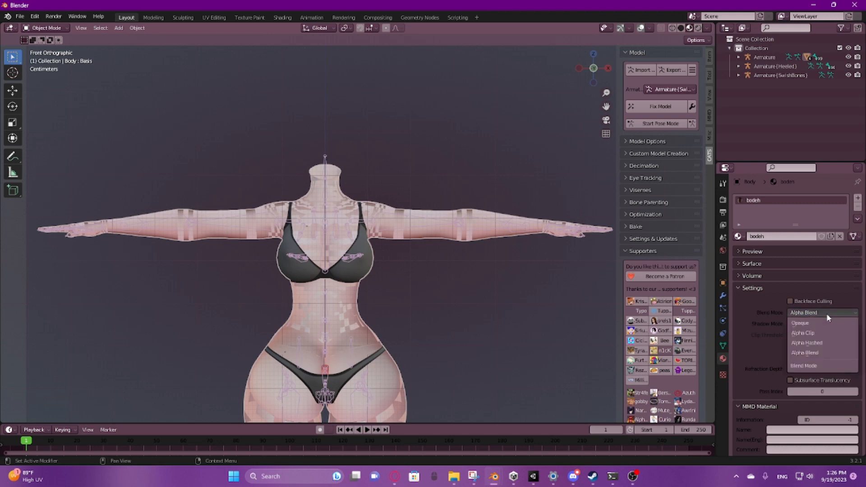
pyautogui.moveTo(828, 333)
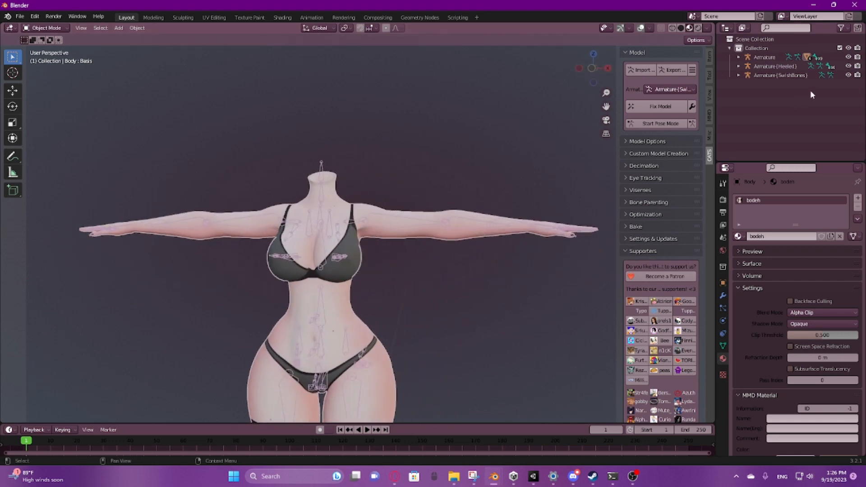
# - Remove the extra Healed and SwishBones armatures, hide the bones and expand the remaining Armature
pyautogui.click(774, 66)
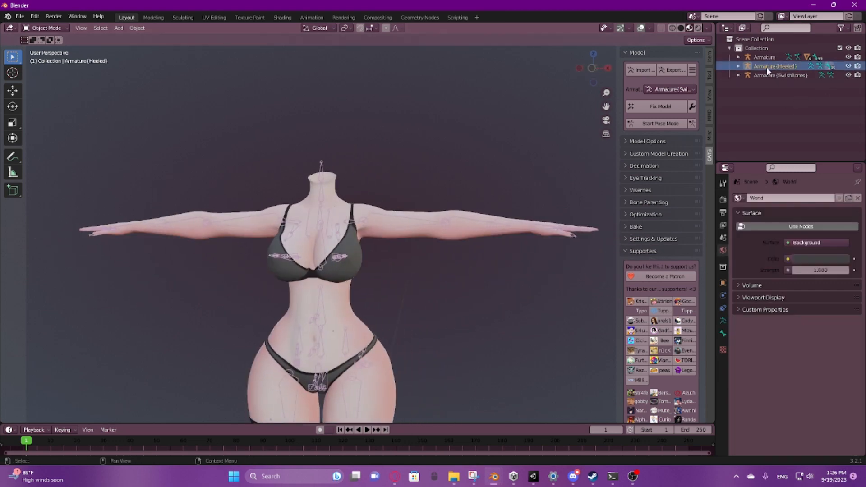
pyautogui.click(739, 48)
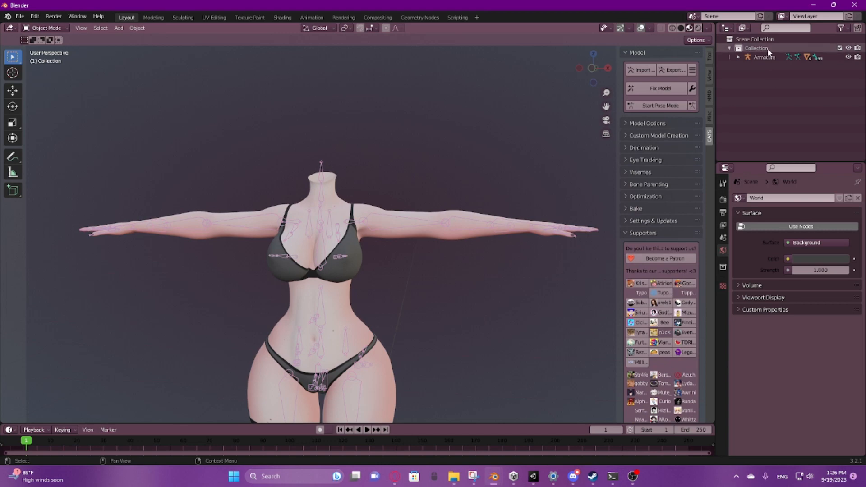
pyautogui.click(765, 57)
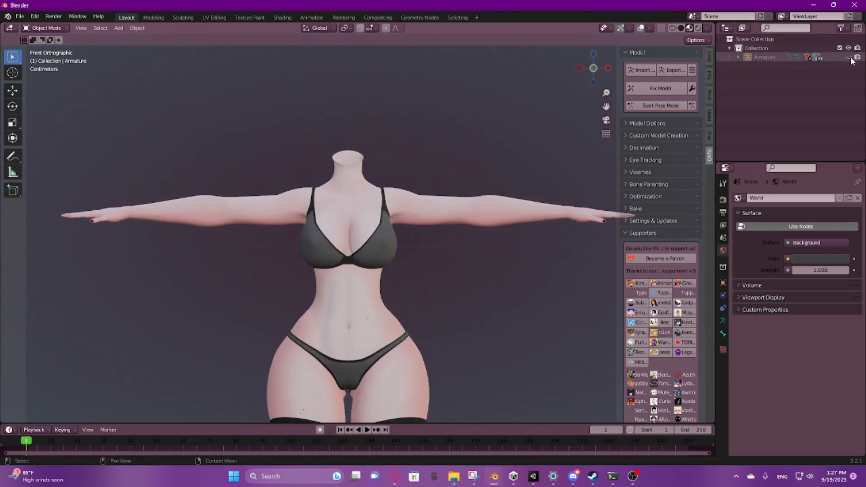
pyautogui.click(730, 47)
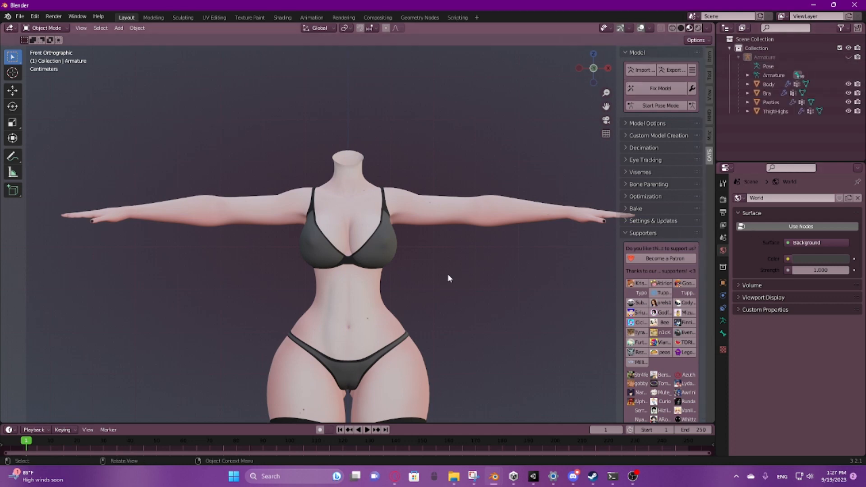
pyautogui.moveTo(340, 191)
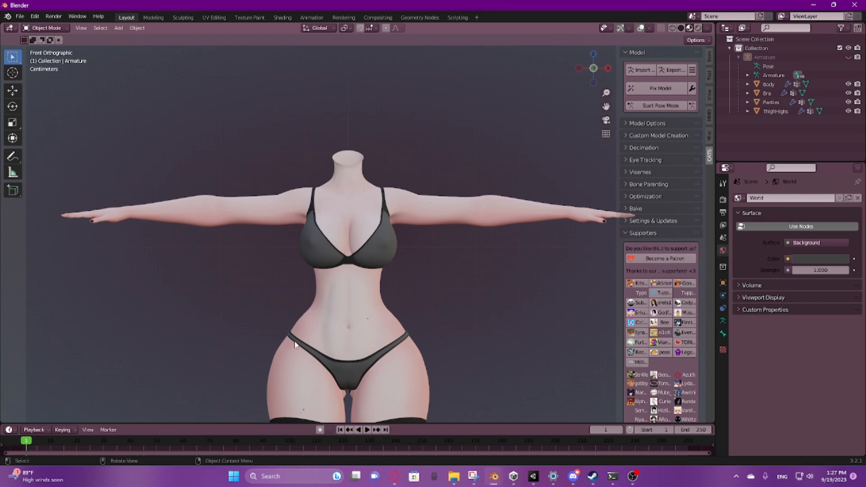
pyautogui.moveTo(642, 70)
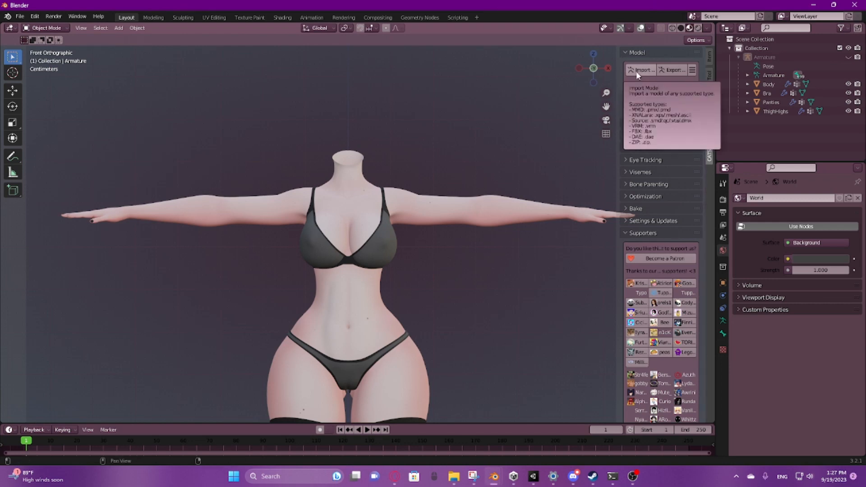
# - Import the doll head FBX from the Ducc head folder, adding Armature.001
pyautogui.click(641, 69)
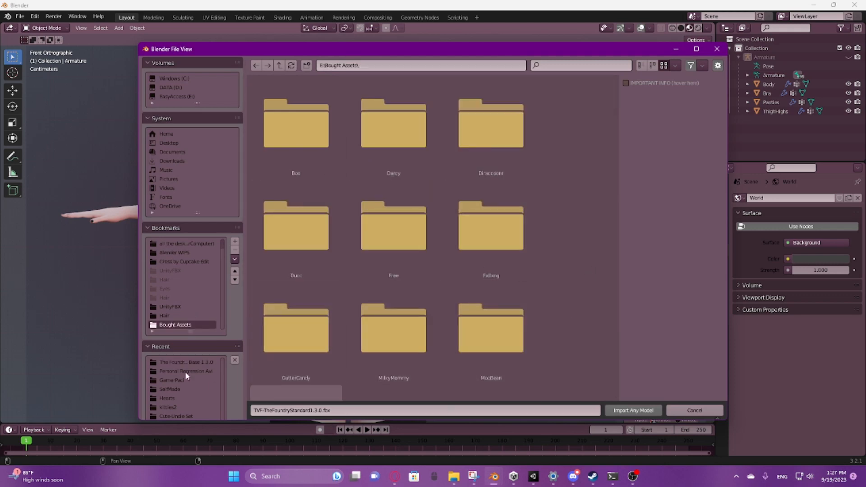
pyautogui.click(296, 227)
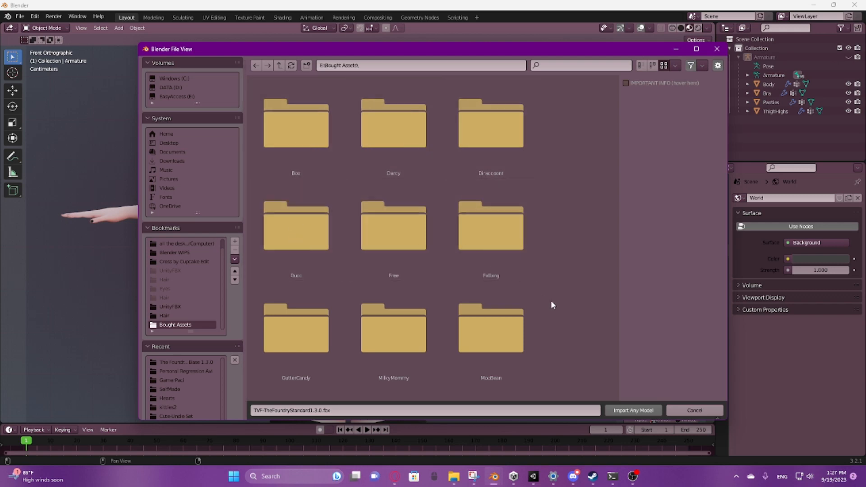
pyautogui.moveTo(572, 349)
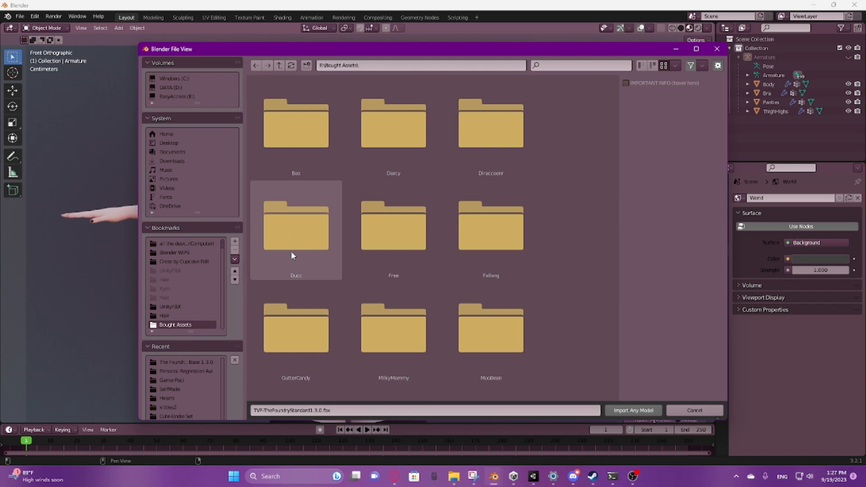
pyautogui.doubleClick(296, 226)
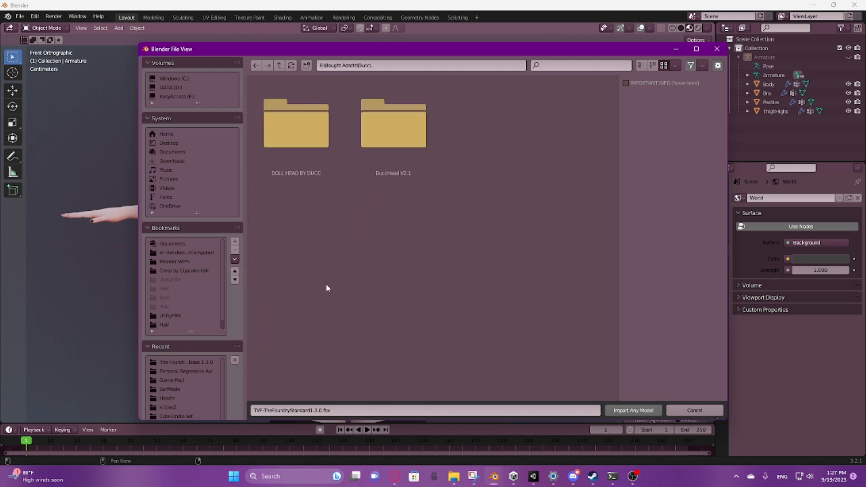
pyautogui.doubleClick(392, 123)
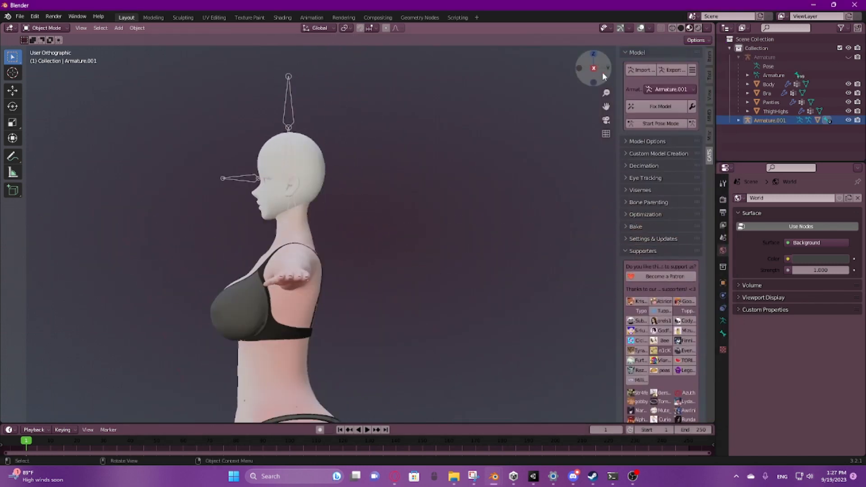
# - Select the head's Face mesh and rename its first material to Face
pyautogui.click(594, 69)
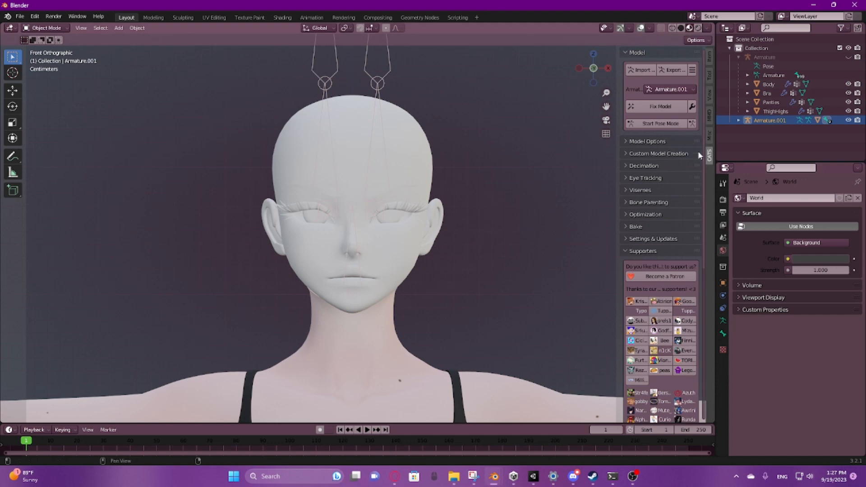
pyautogui.click(769, 147)
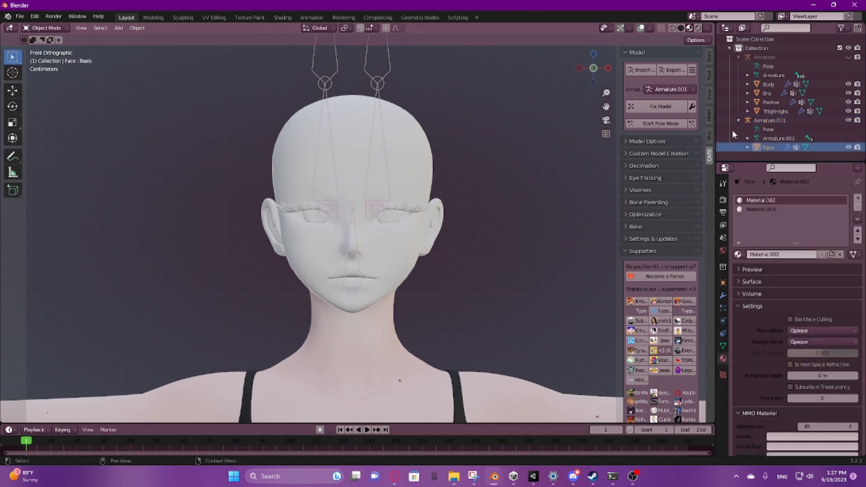
pyautogui.doubleClick(762, 200)
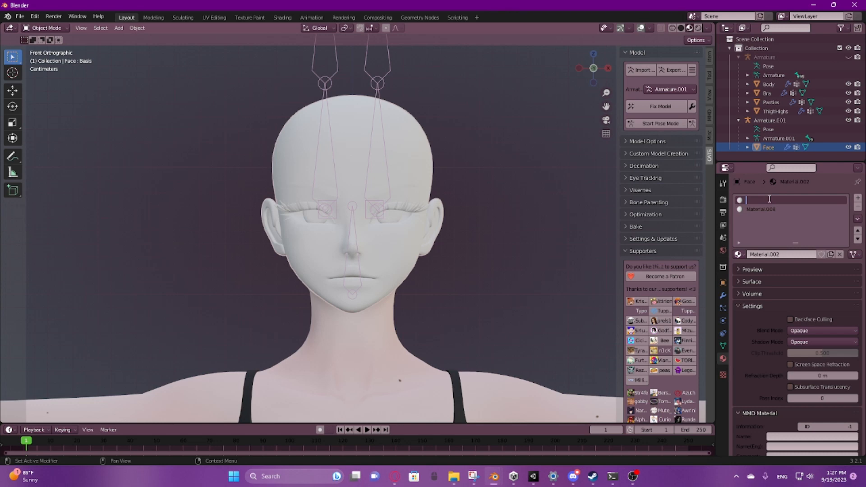
pyautogui.write('Fa')
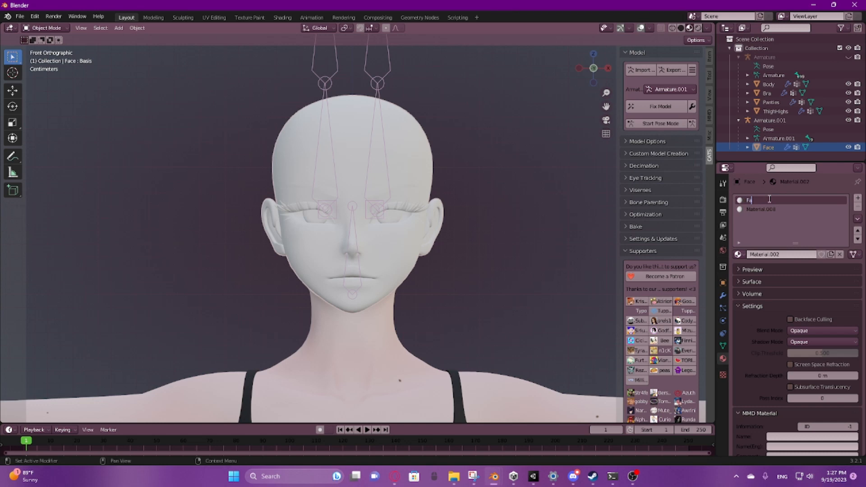
pyautogui.click(762, 208)
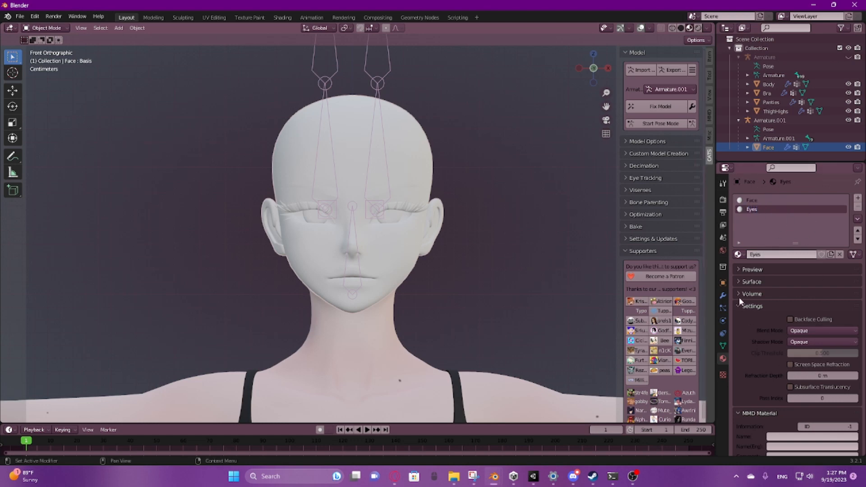
# - Plug an Image Texture node into the Face material's Base Color
pyautogui.click(751, 281)
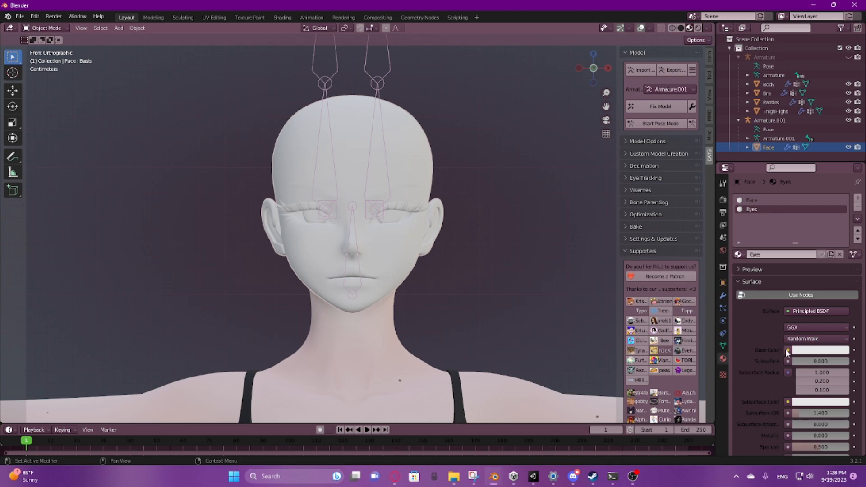
pyautogui.click(789, 350)
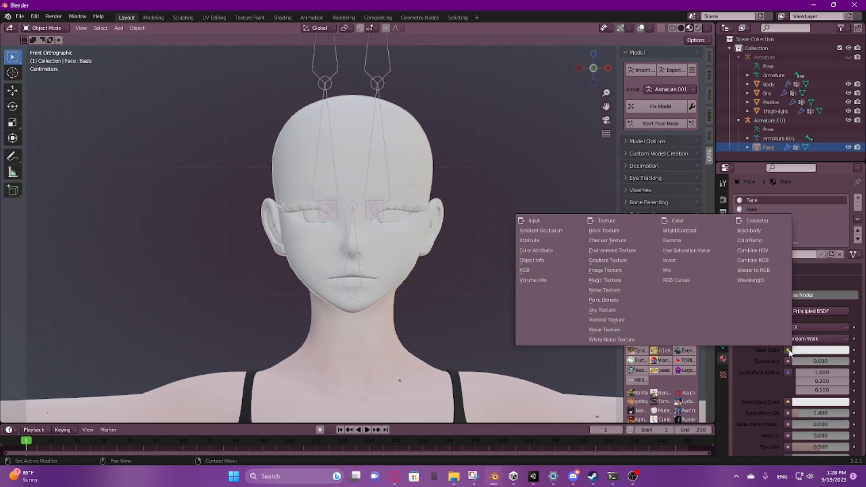
pyautogui.moveTo(769, 354)
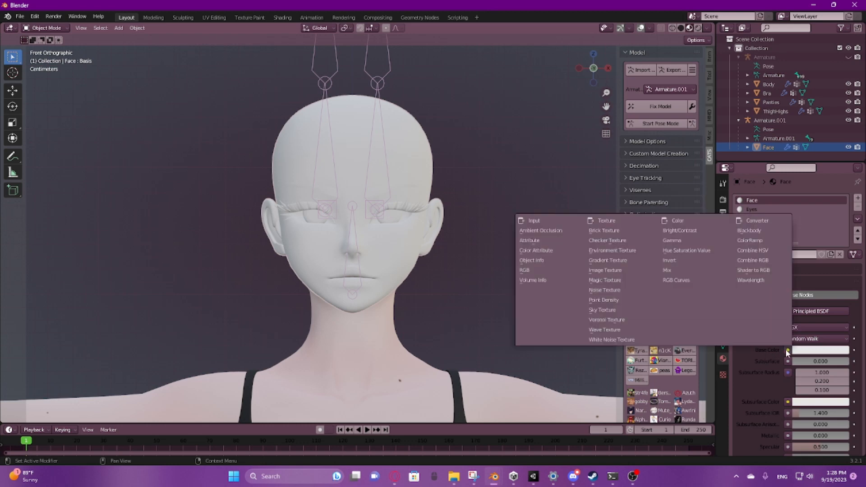
pyautogui.click(605, 270)
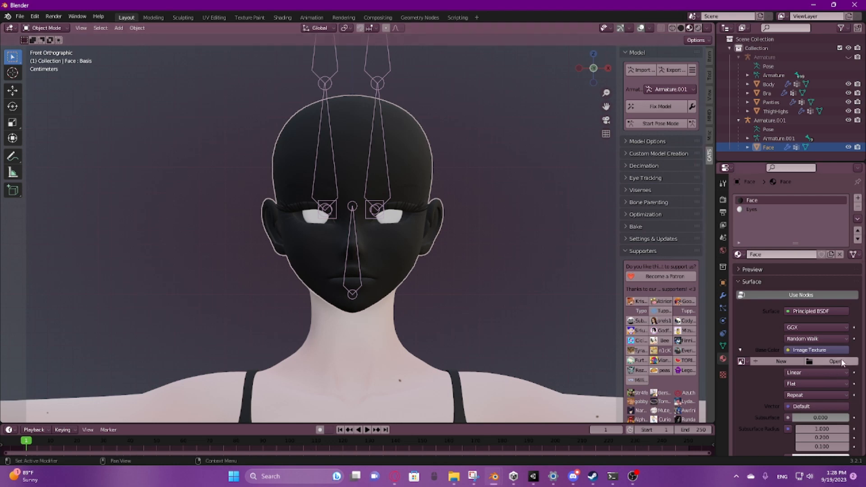
# - Load IMG_4243.png from DuccHead V2.1 > NEW > Custom FaceTextures into the Face material
pyautogui.click(836, 361)
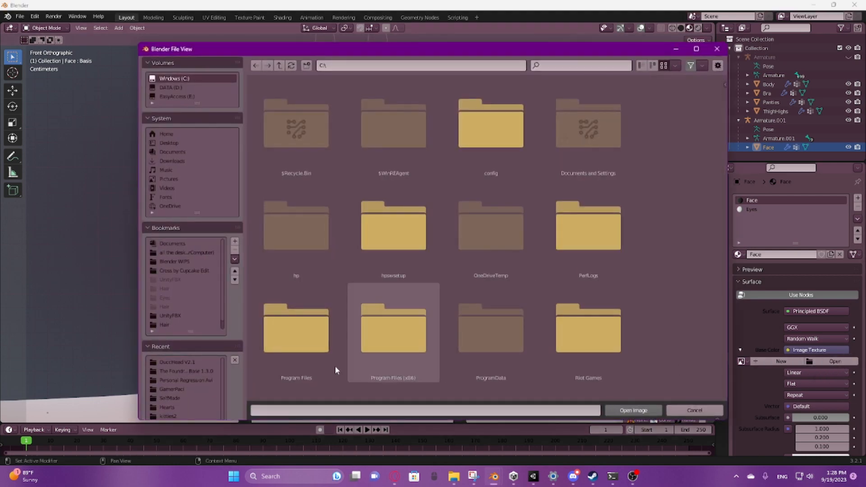
pyautogui.doubleClick(178, 362)
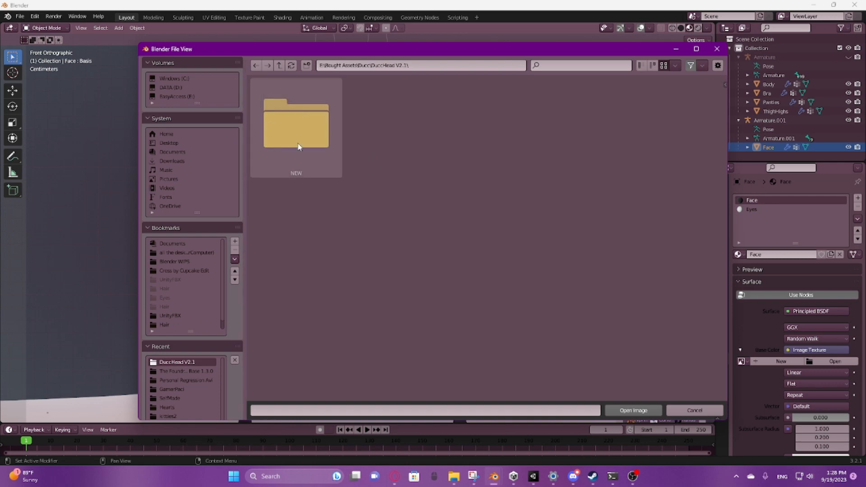
pyautogui.doubleClick(296, 127)
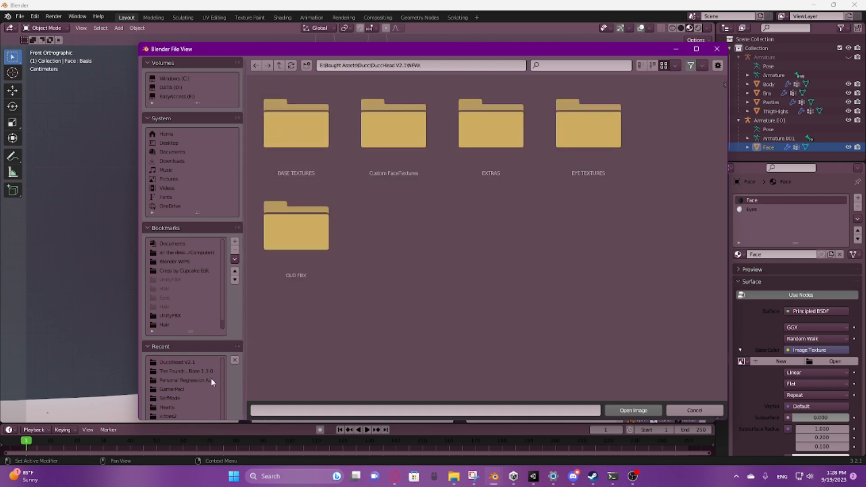
pyautogui.click(296, 127)
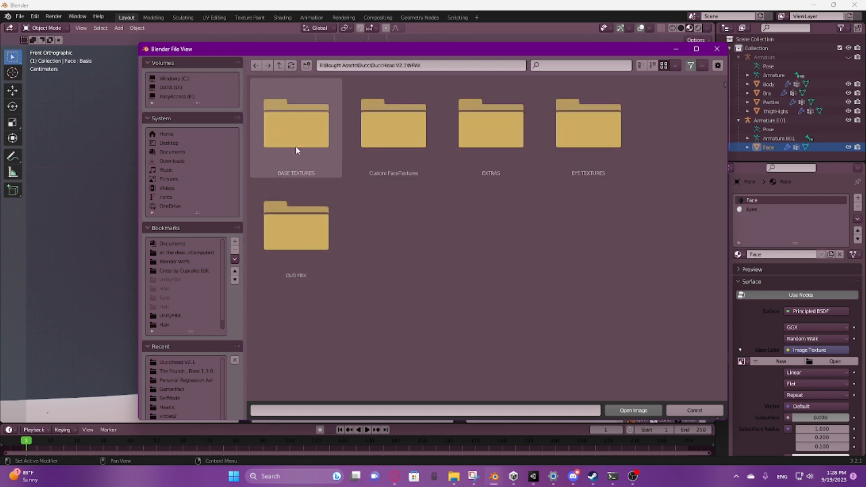
pyautogui.moveTo(274, 154)
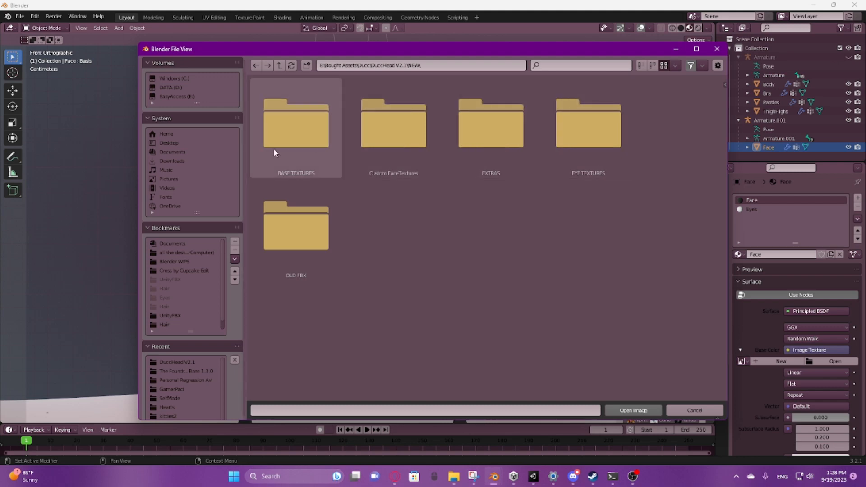
pyautogui.doubleClick(392, 121)
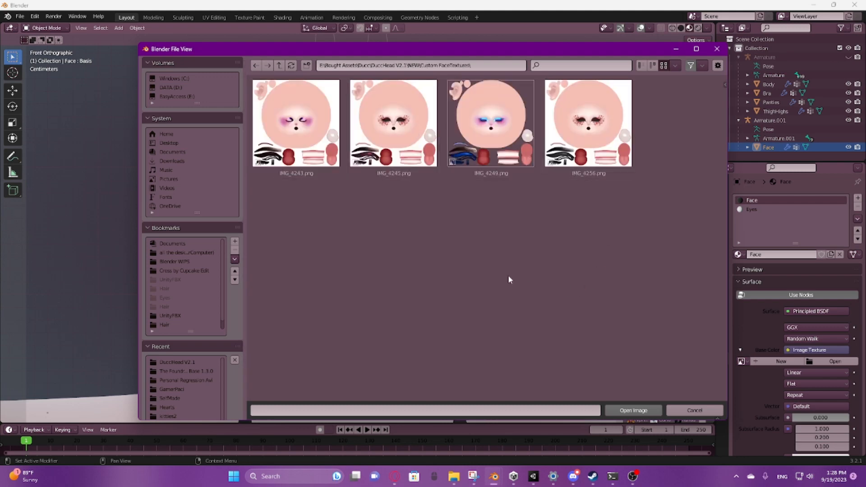
pyautogui.moveTo(592, 252)
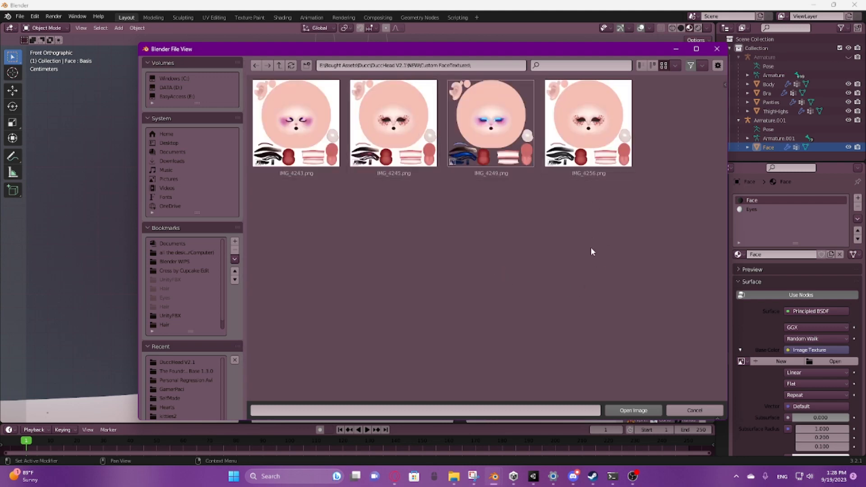
pyautogui.moveTo(560, 253)
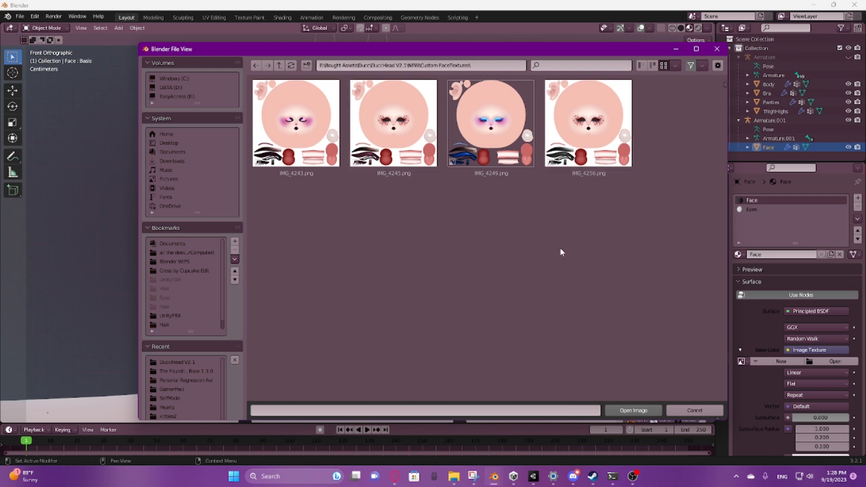
pyautogui.click(296, 122)
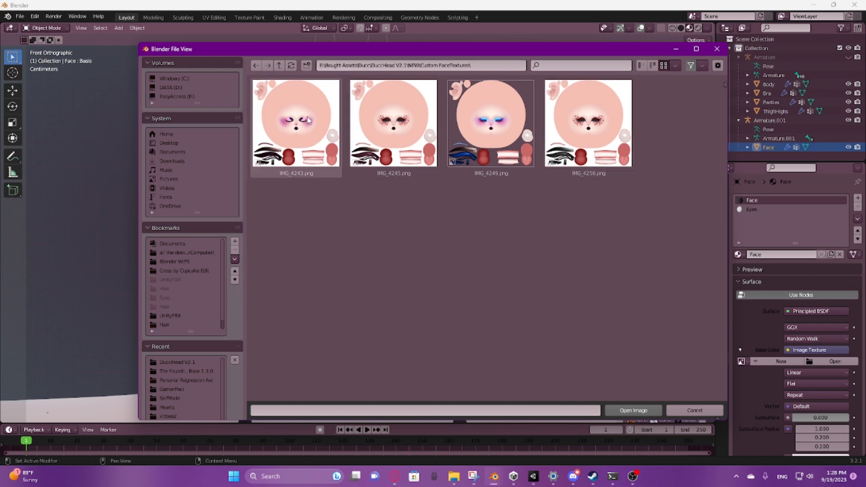
pyautogui.click(633, 410)
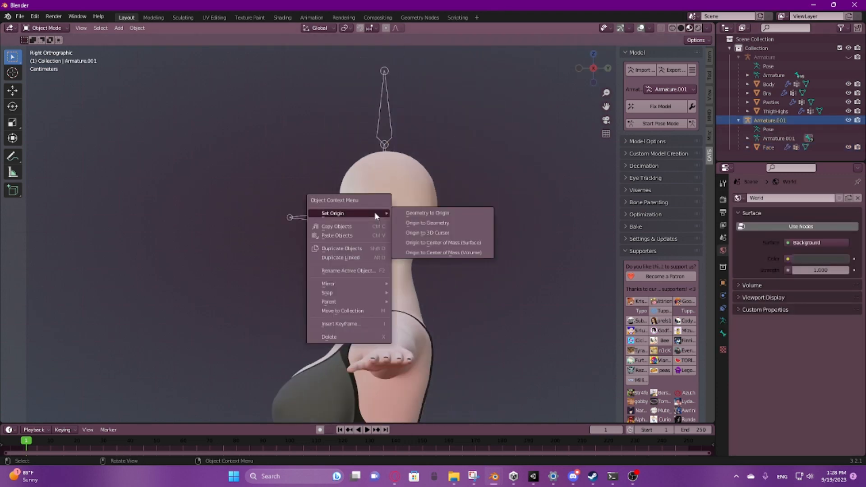
pyautogui.moveTo(441, 222)
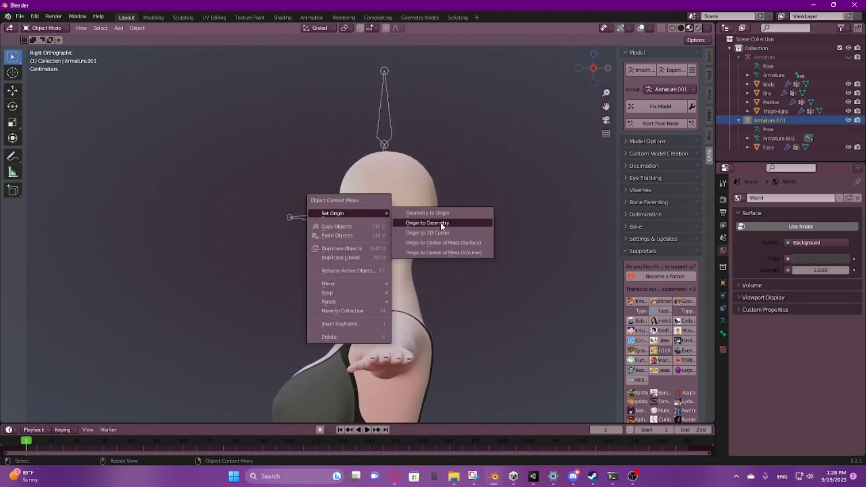
# - Set Armature.001's origin to its geometry and reselect the Face mesh in front view
pyautogui.click(428, 223)
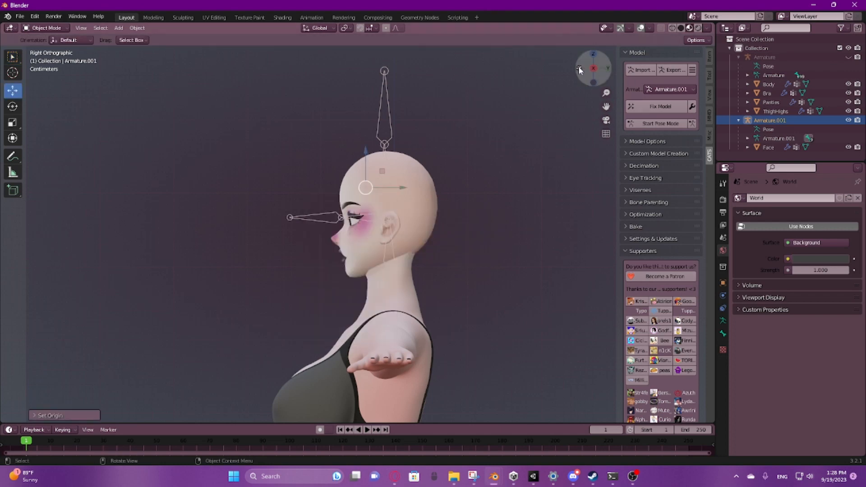
pyautogui.click(579, 68)
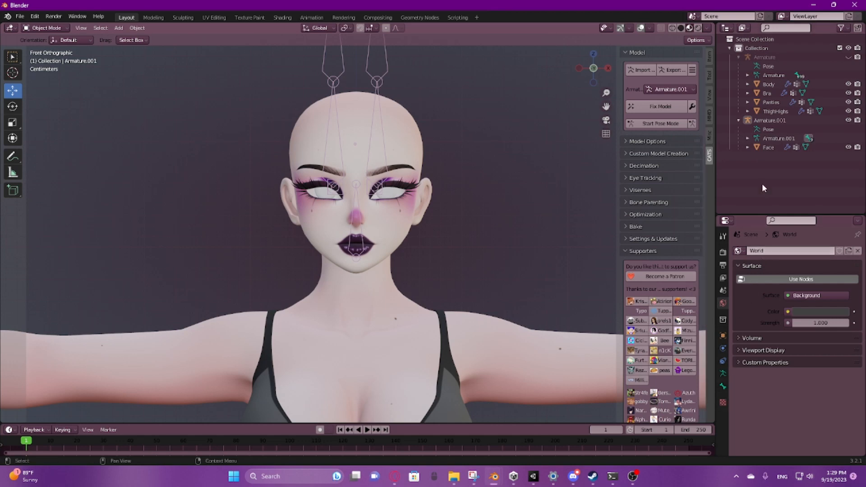
pyautogui.click(768, 147)
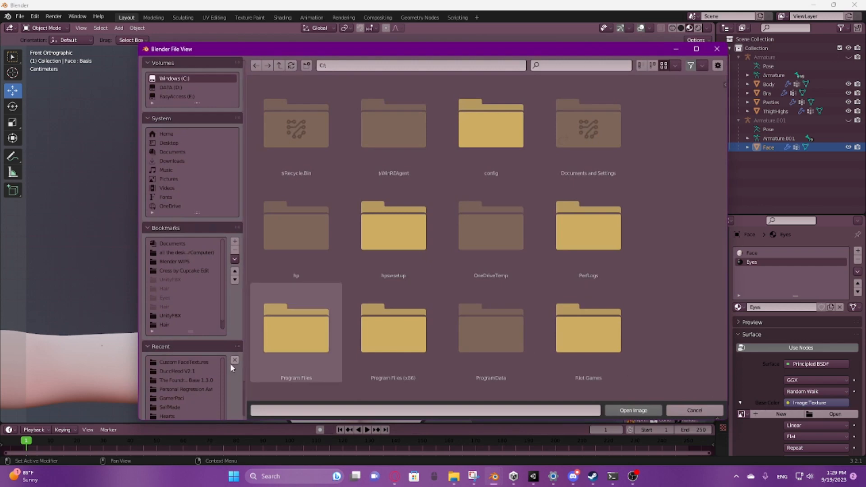
# - Browse NEW > EYE TEXTURES > Eyes to pick the 13.png eye texture for the Eyes material
pyautogui.doubleClick(184, 362)
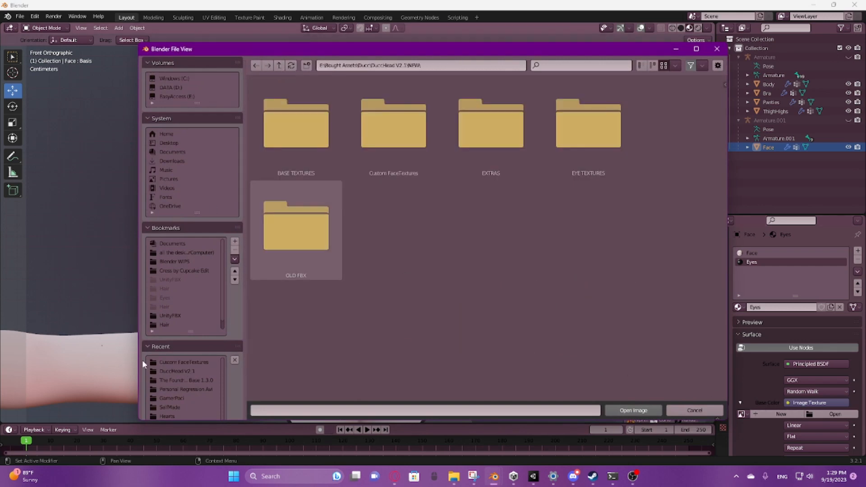
pyautogui.doubleClick(587, 121)
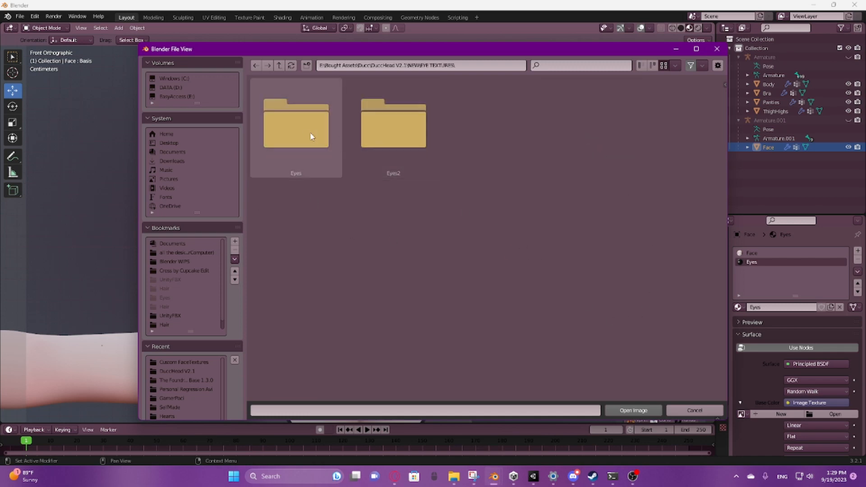
pyautogui.doubleClick(296, 121)
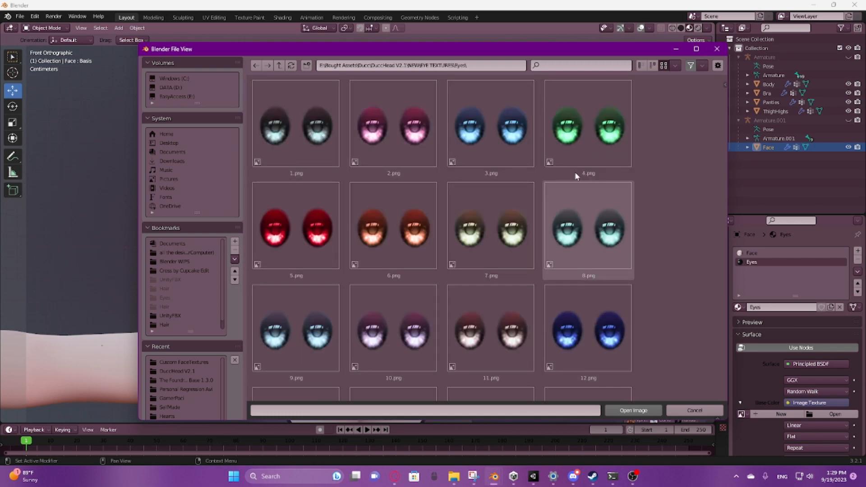
pyautogui.click(393, 226)
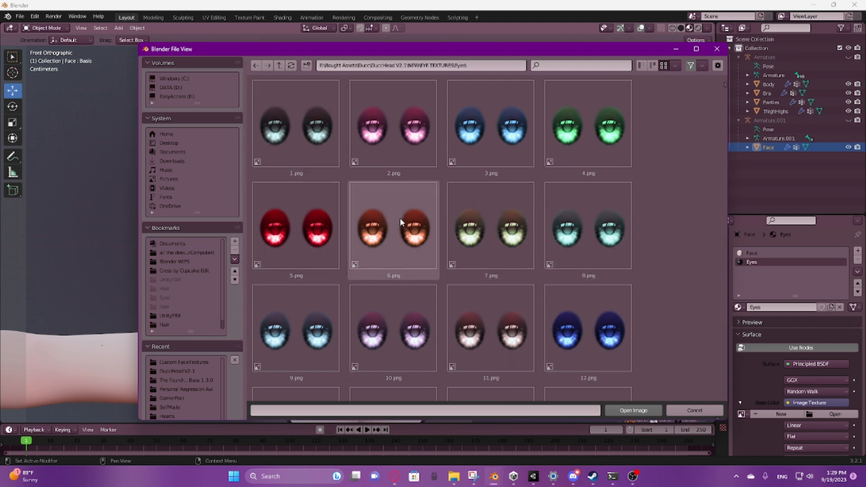
pyautogui.scroll(-3)
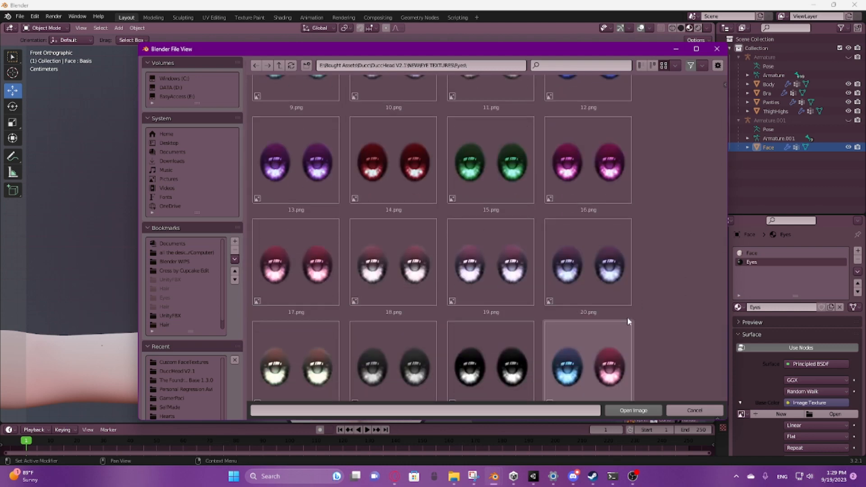
pyautogui.scroll(-3)
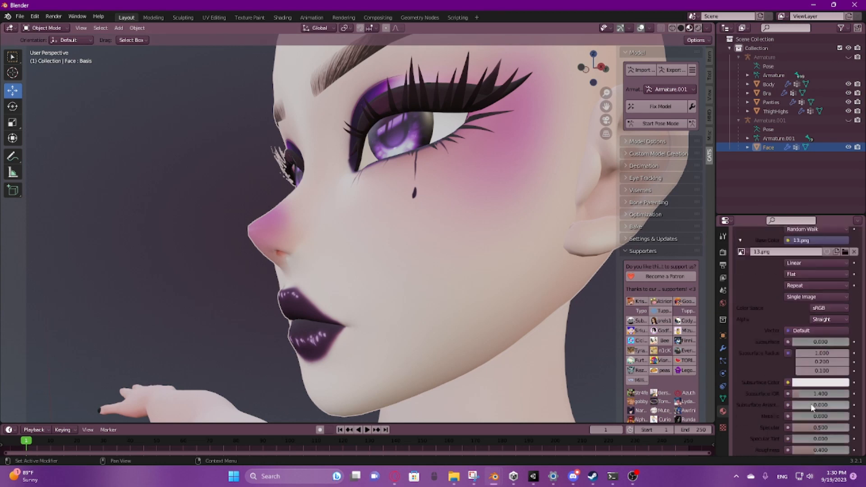
pyautogui.scroll(-3)
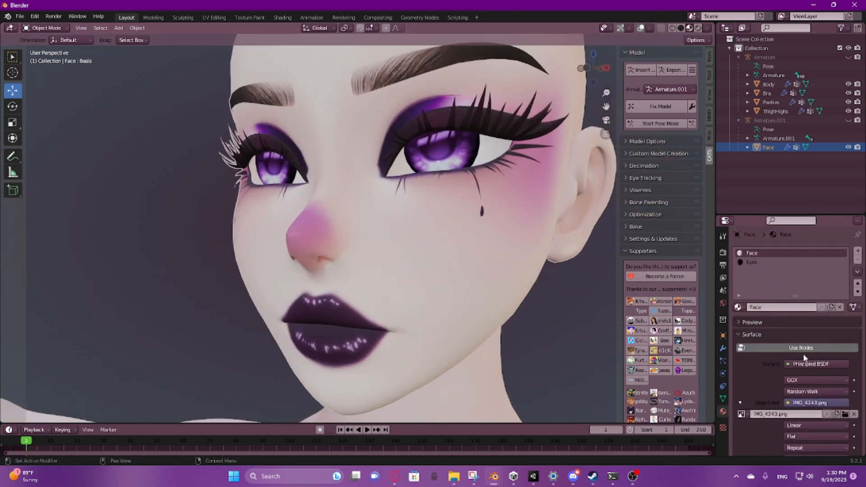
pyautogui.scroll(-3)
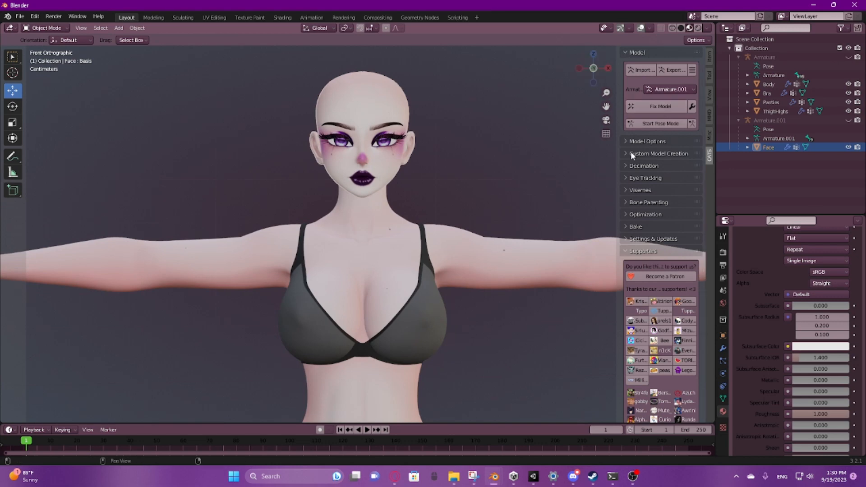
# - In the merge tools, keep meshes separate and have zero-weight bones removed
pyautogui.click(658, 153)
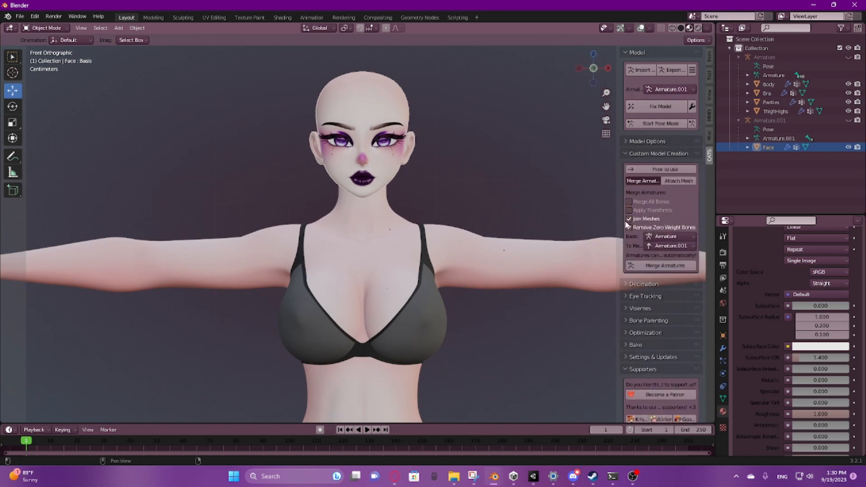
pyautogui.click(629, 218)
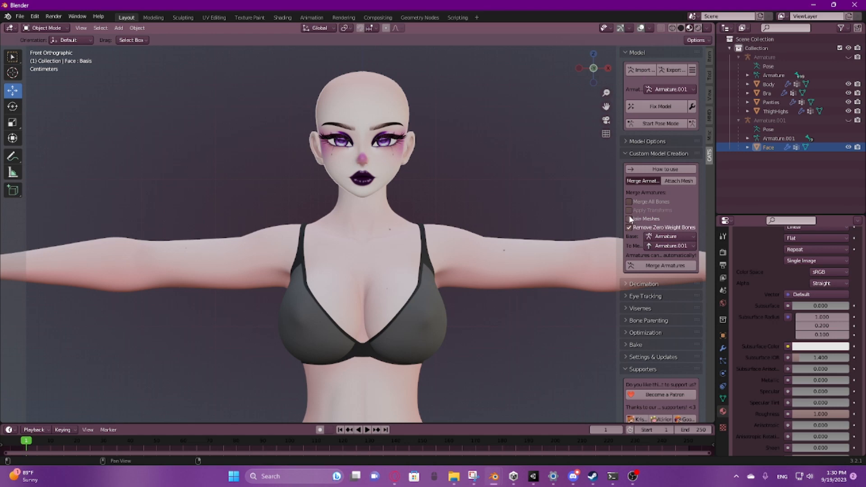
pyautogui.moveTo(629, 218)
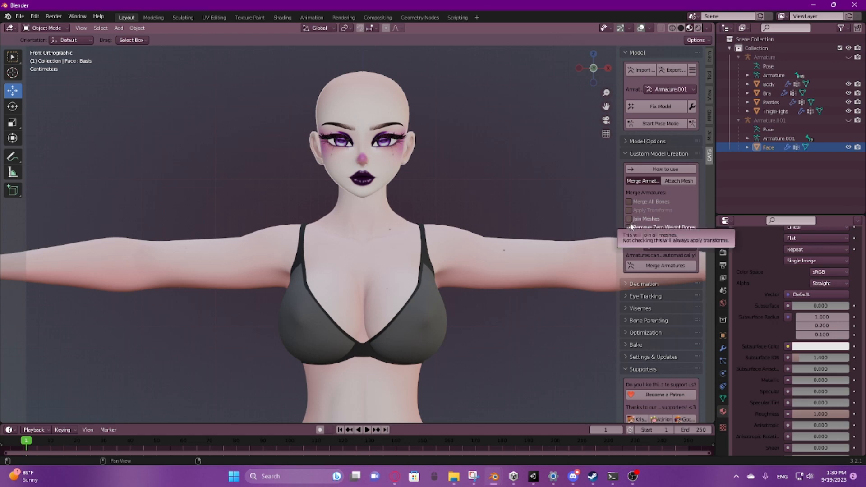
pyautogui.click(630, 227)
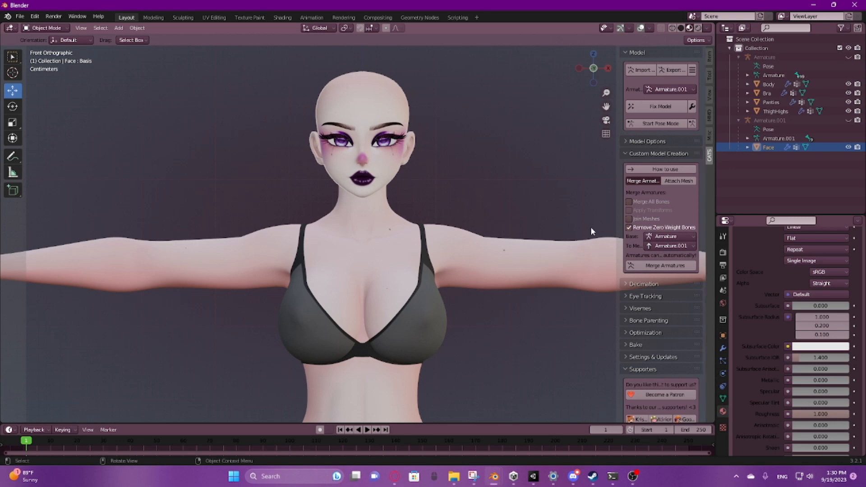
pyautogui.moveTo(583, 223)
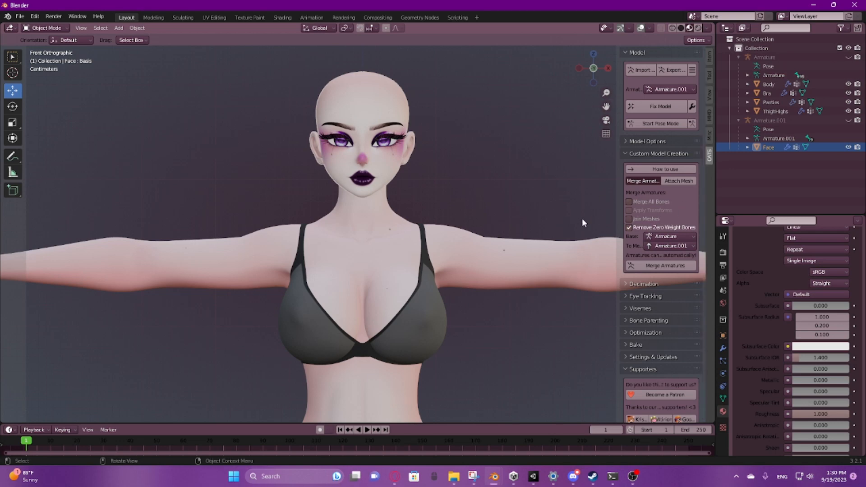
pyautogui.moveTo(628, 193)
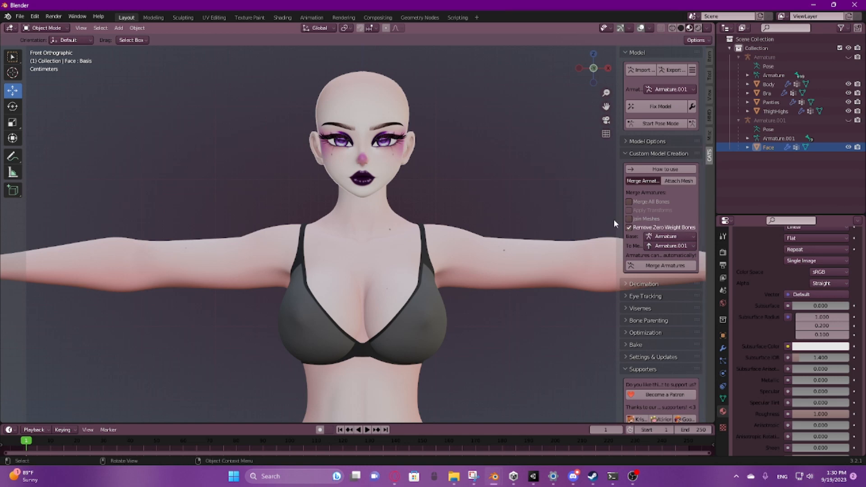
pyautogui.moveTo(604, 230)
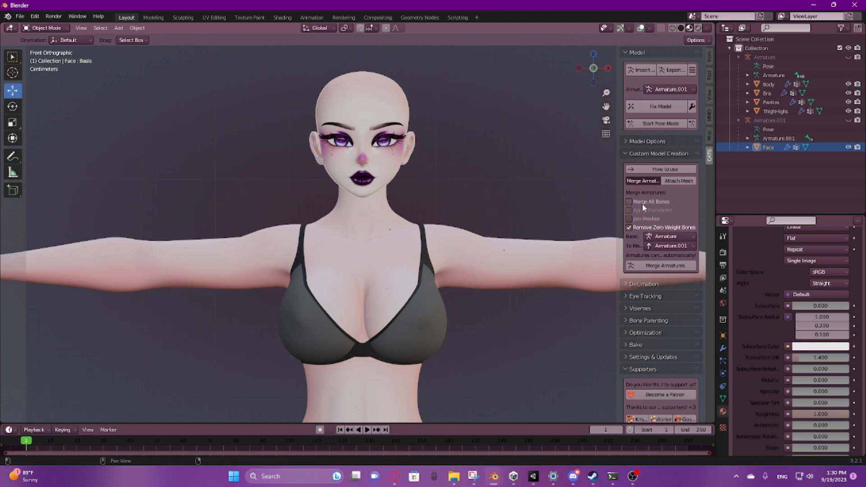
pyautogui.moveTo(595, 212)
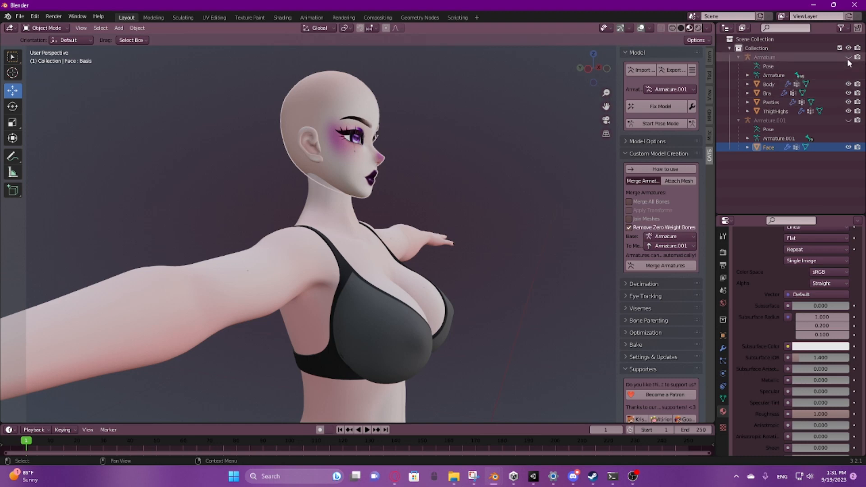
# - Enable Merge All Bones and merge Armature.001 into the body's Armature as one rig
pyautogui.click(850, 57)
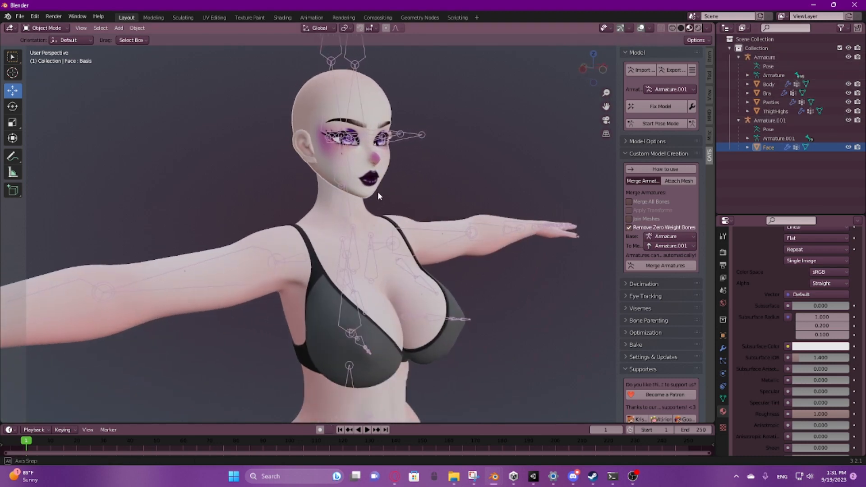
pyautogui.click(593, 68)
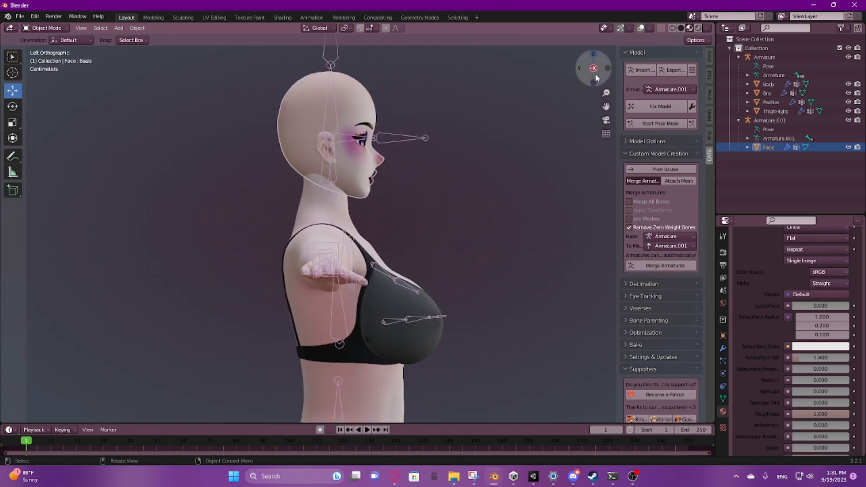
pyautogui.click(629, 202)
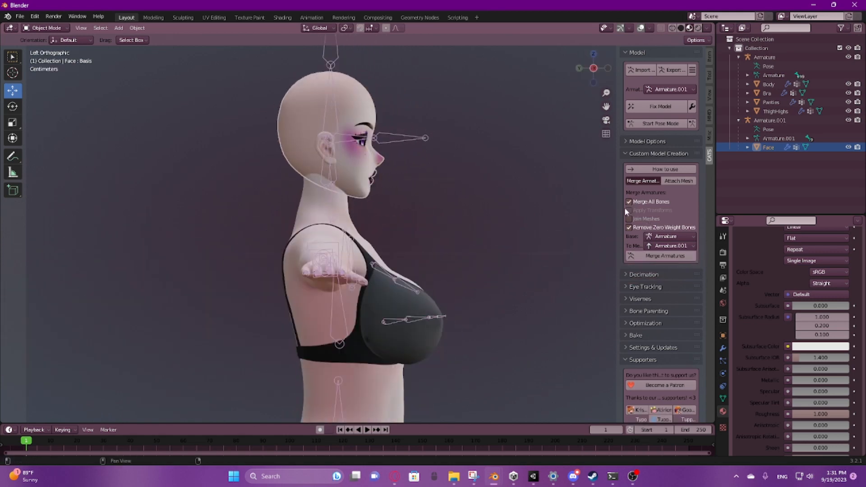
pyautogui.moveTo(560, 85)
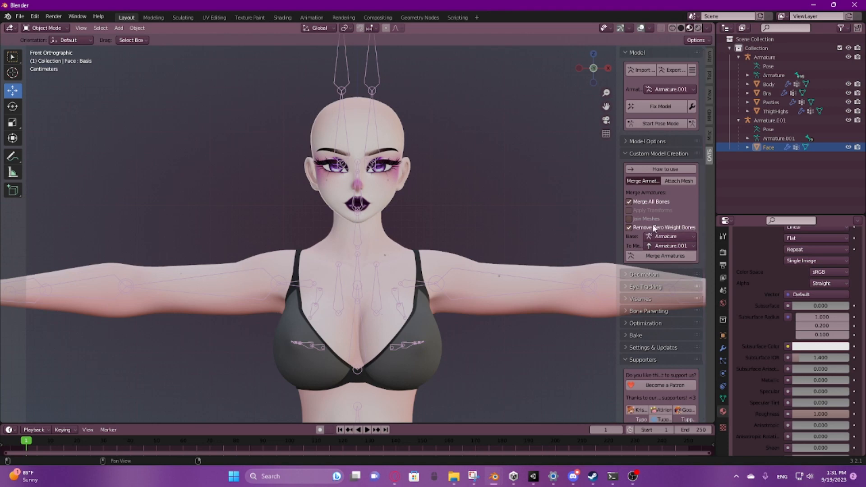
pyautogui.click(629, 201)
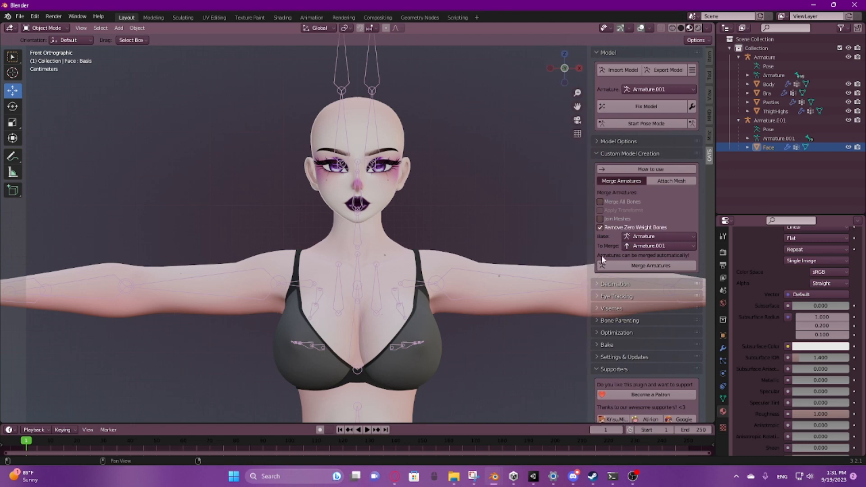
pyautogui.click(600, 201)
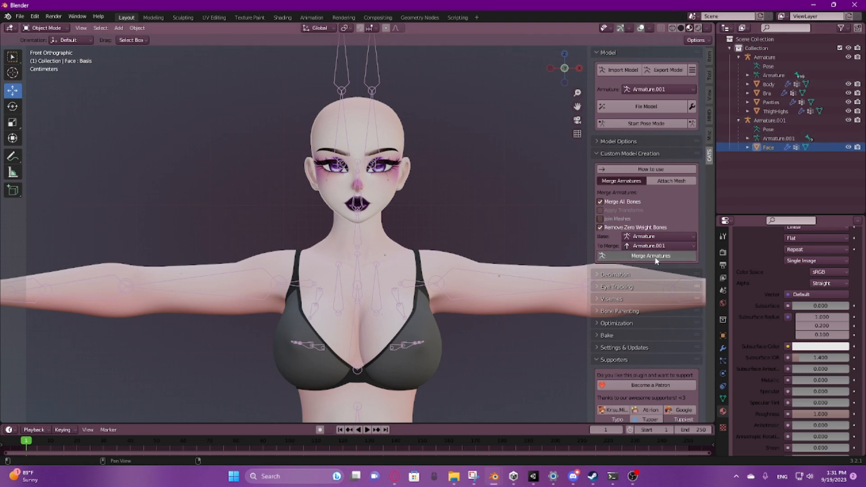
pyautogui.click(650, 256)
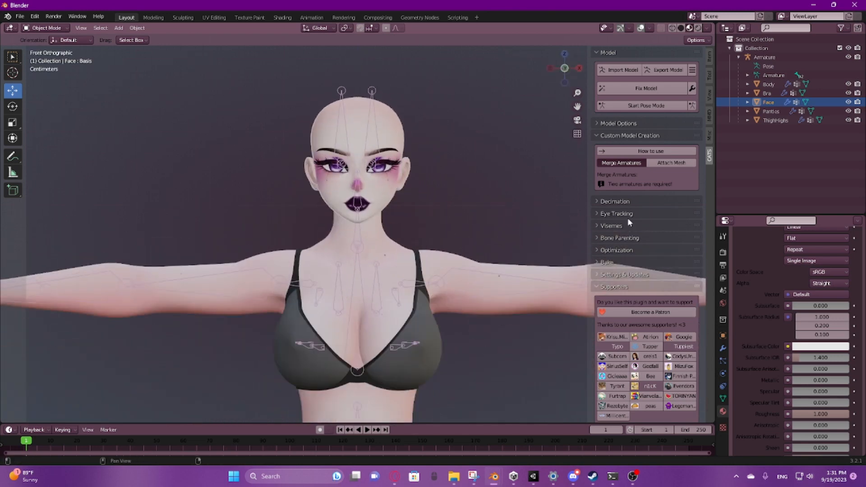
pyautogui.click(645, 105)
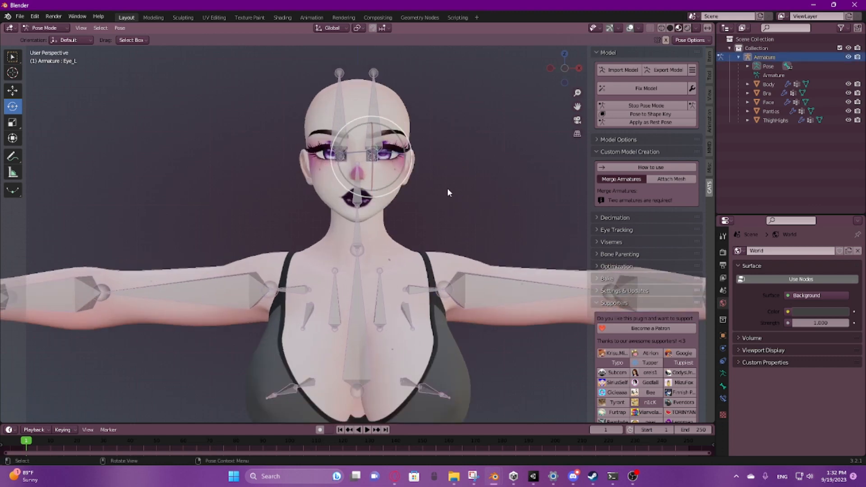
pyautogui.press('r')
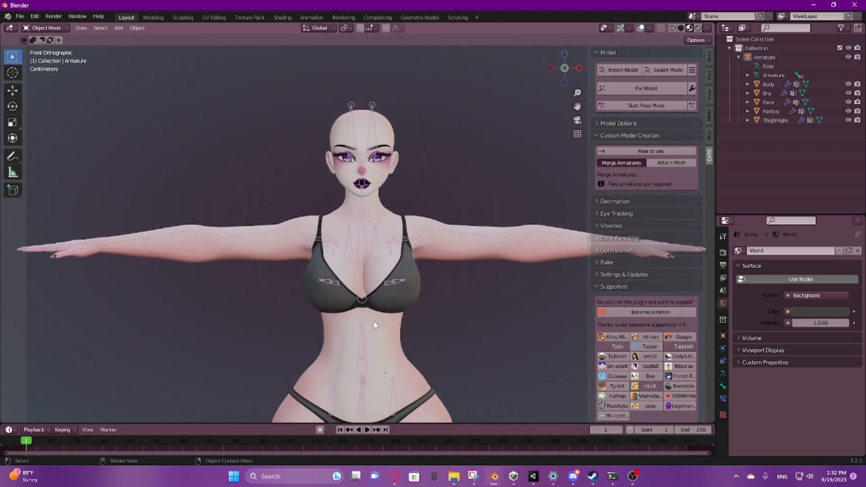
pyautogui.moveTo(567, 229)
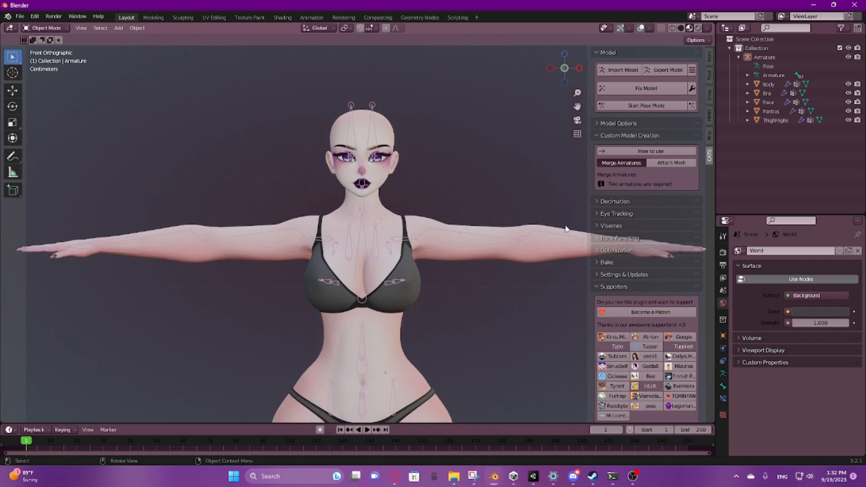
pyautogui.moveTo(451, 318)
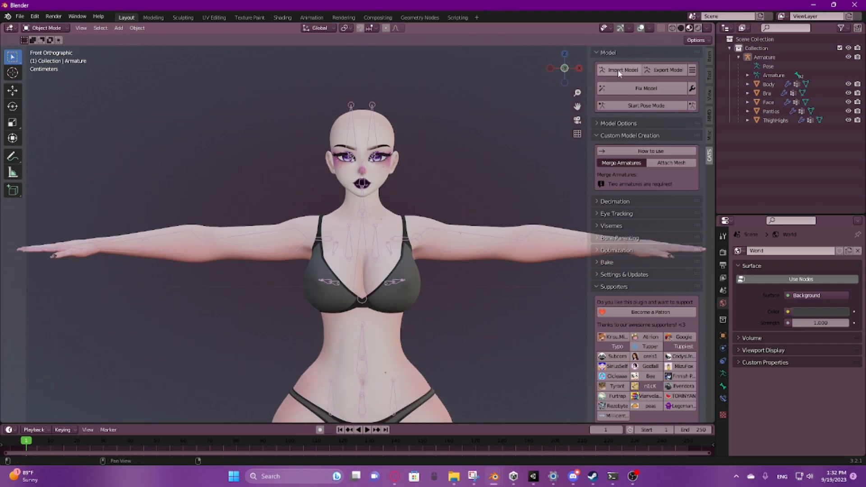
# - Browse the import file browser to the Bought Assets > SelfMade folder
pyautogui.click(620, 70)
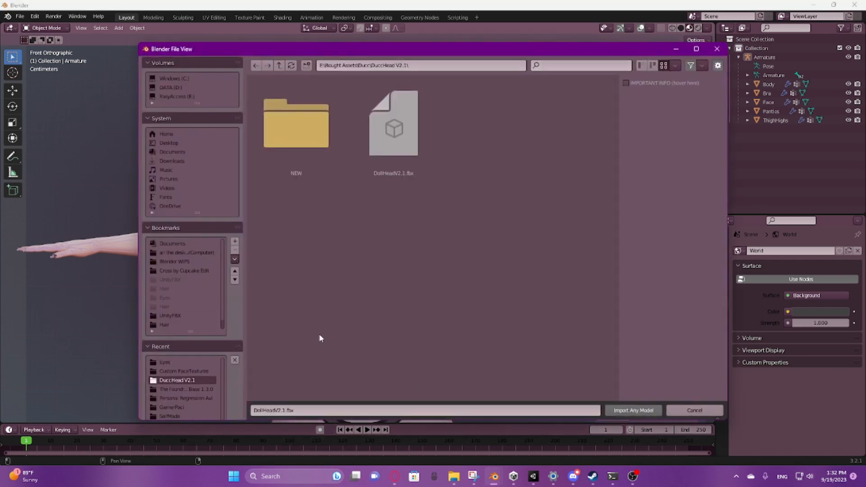
pyautogui.click(164, 316)
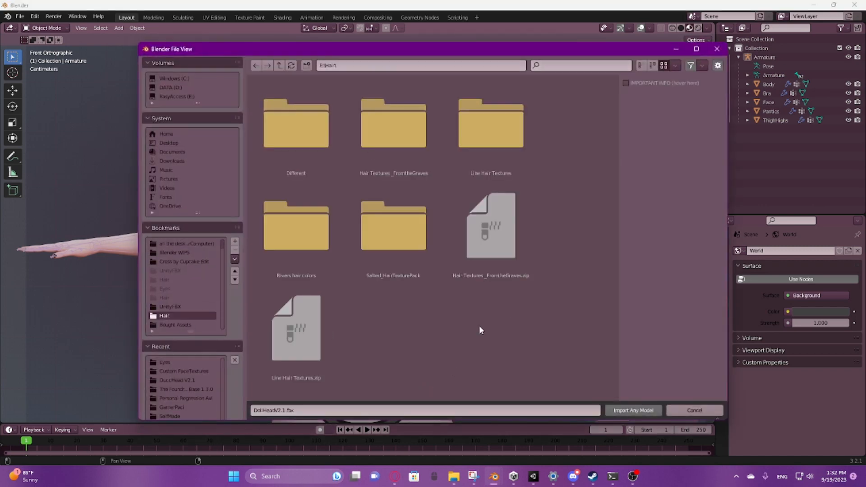
pyautogui.click(176, 325)
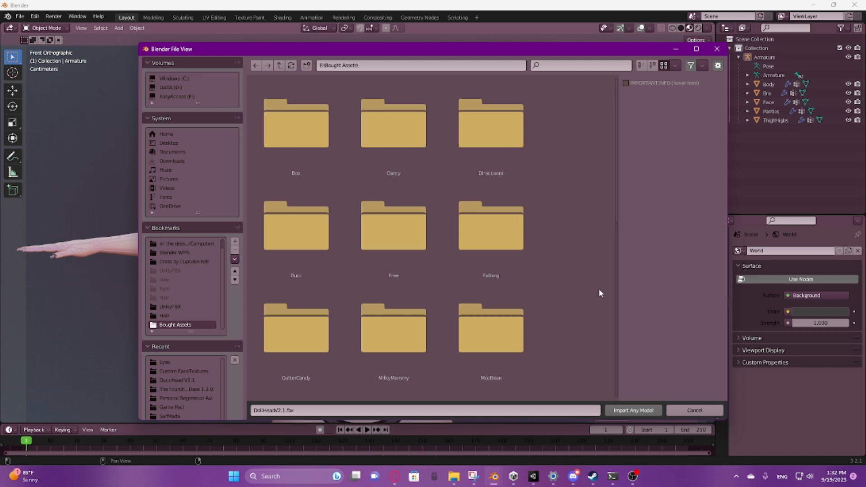
pyautogui.moveTo(581, 302)
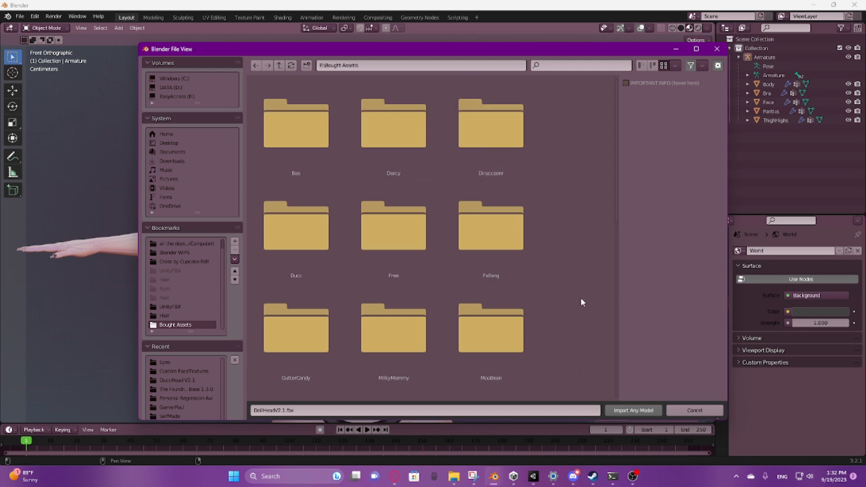
pyautogui.scroll(-3)
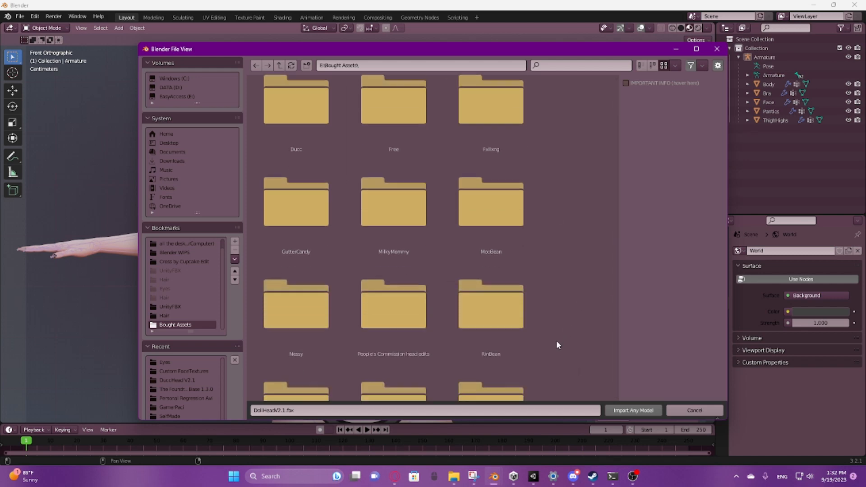
pyautogui.scroll(-3)
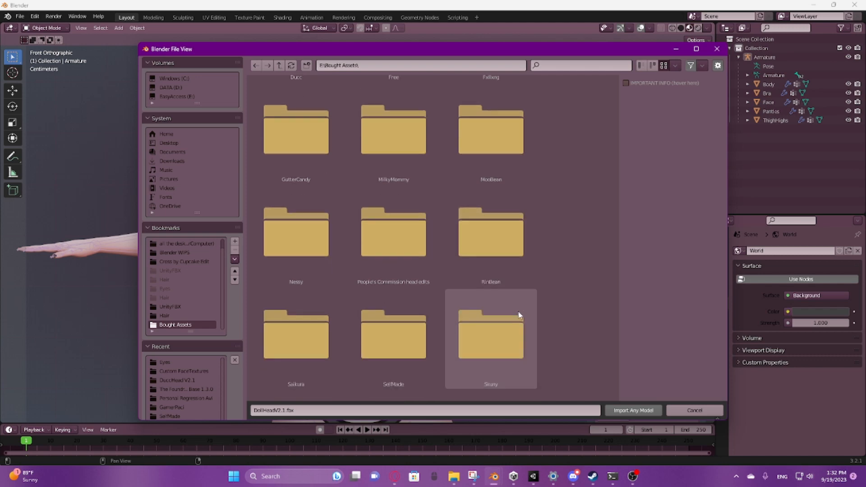
pyautogui.scroll(-3)
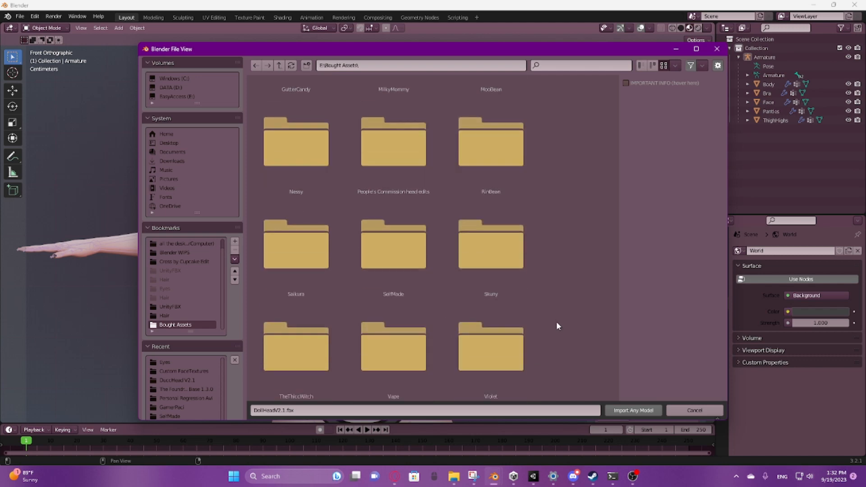
pyautogui.scroll(-3)
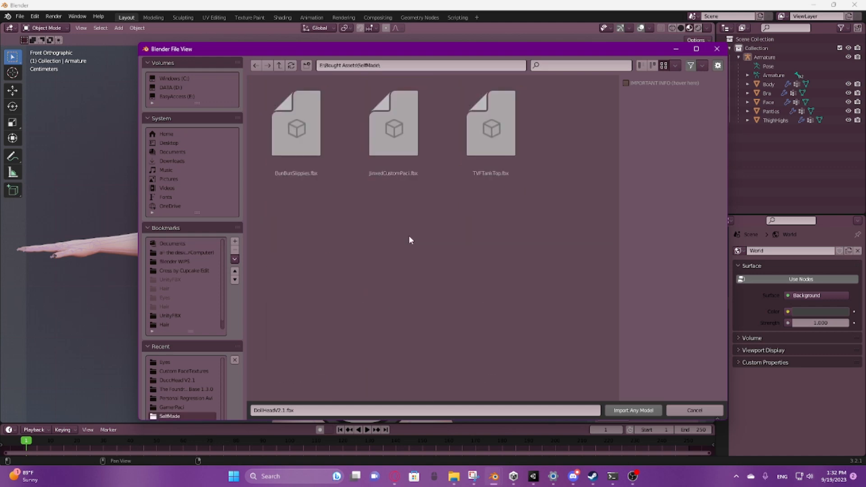
# - Import TVFTankTop.fbx so the purple tank top sits on the avatar's chest
pyautogui.click(490, 127)
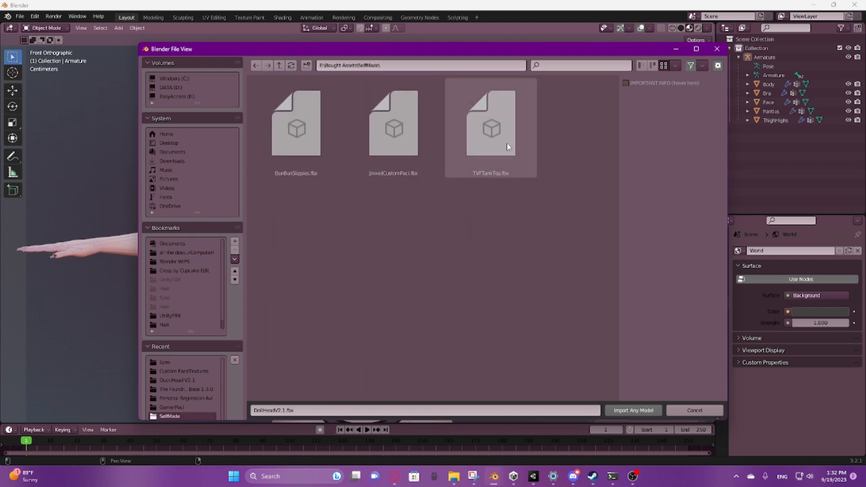
pyautogui.click(490, 123)
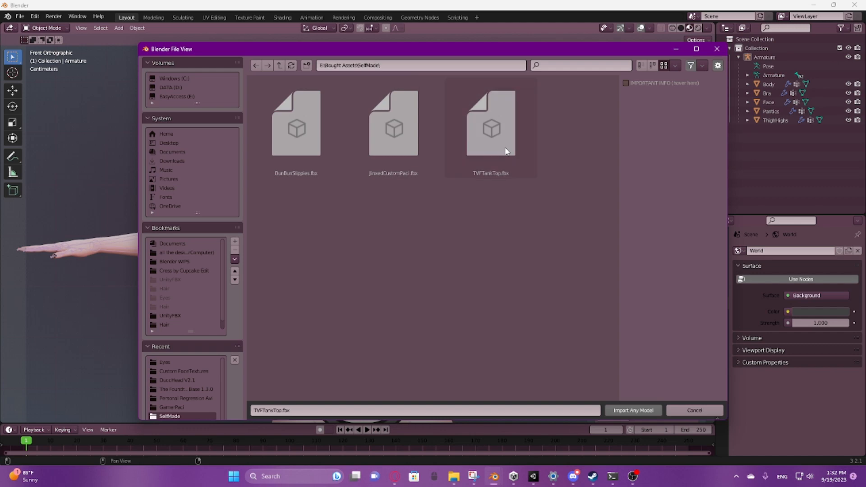
pyautogui.click(491, 124)
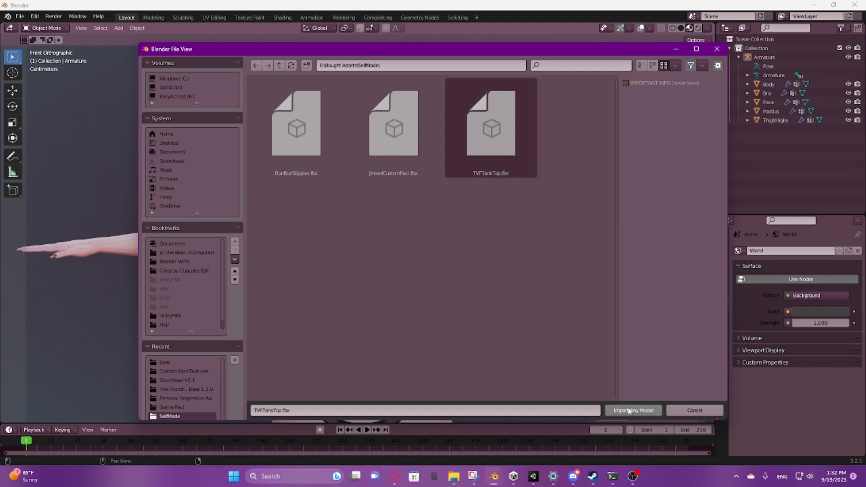
pyautogui.click(633, 409)
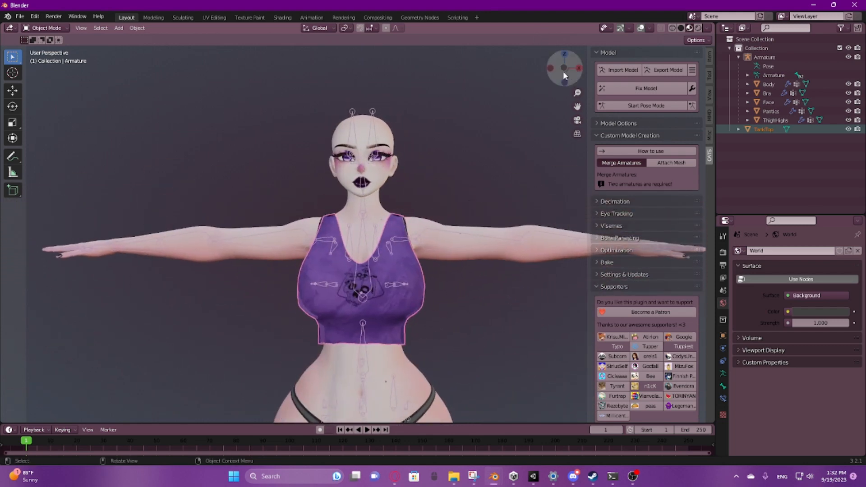
# - Set the TankTop material's Blend Mode to Alpha Clip, viewed from the front
pyautogui.click(565, 68)
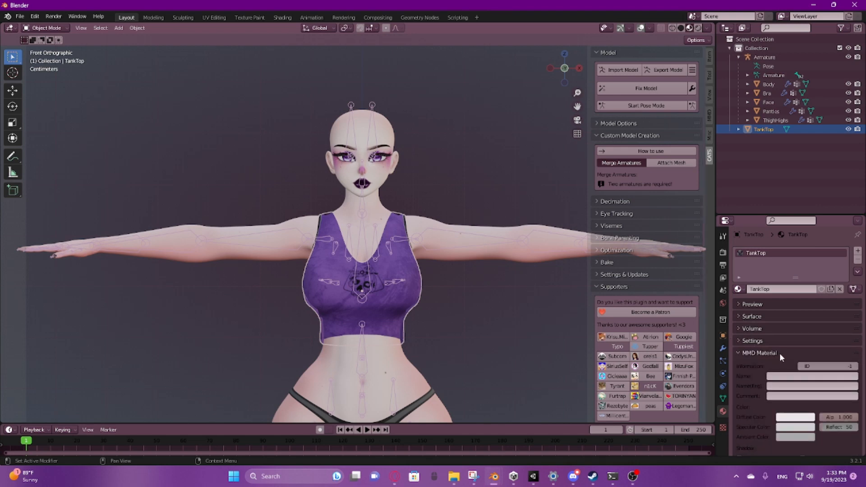
pyautogui.click(752, 341)
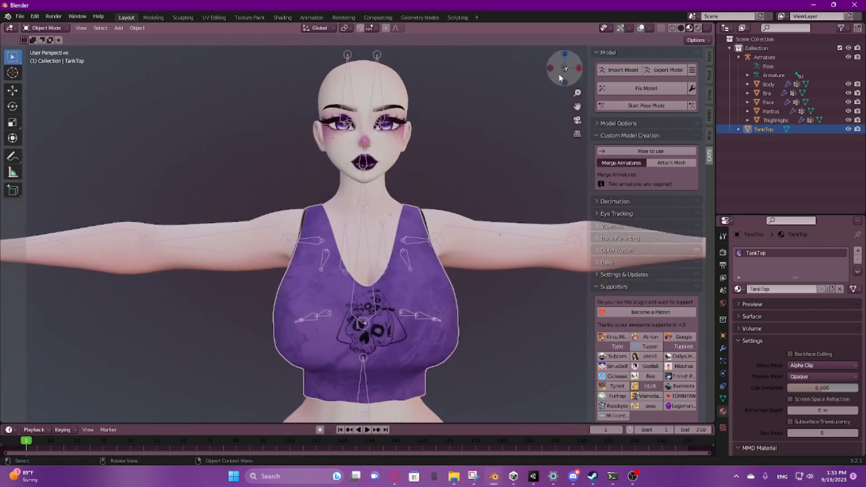
pyautogui.scroll(-3)
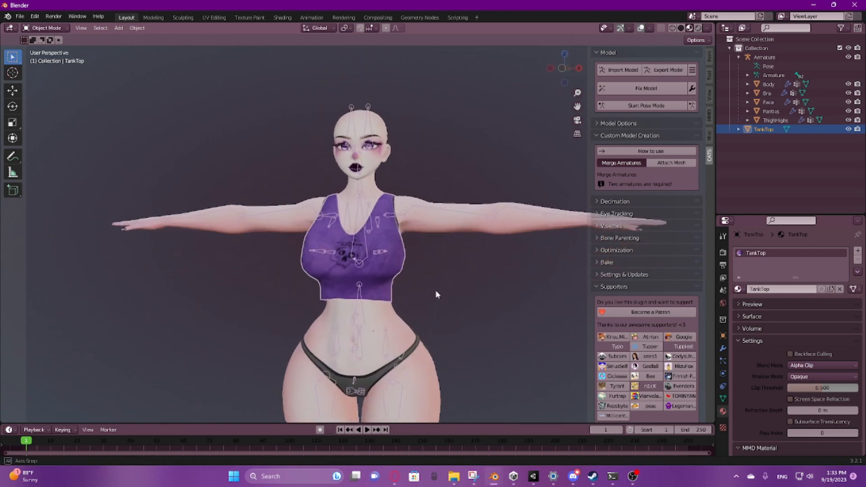
# - Drag TankTop into the Armatures collection and compare its vertex groups with the Bra's
pyautogui.click(565, 69)
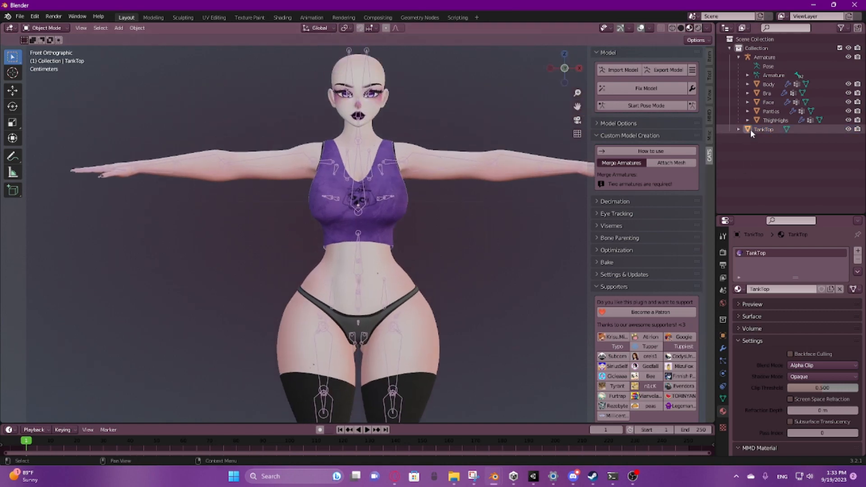
pyautogui.click(765, 129)
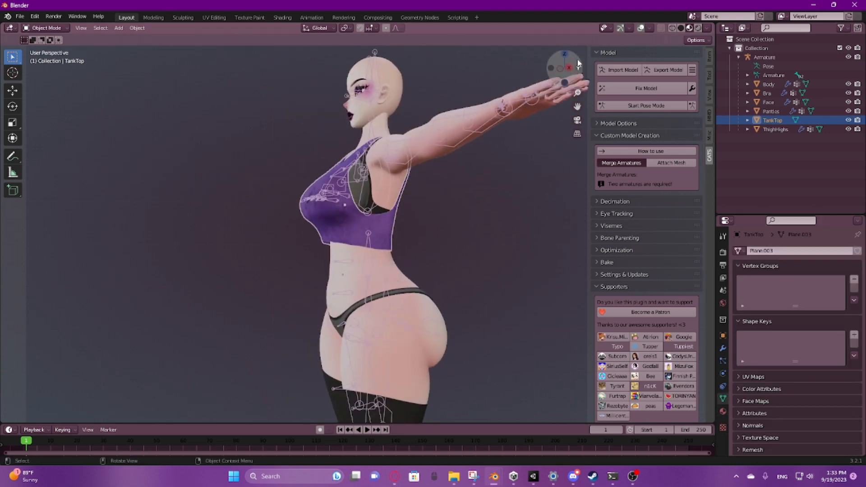
pyautogui.click(572, 68)
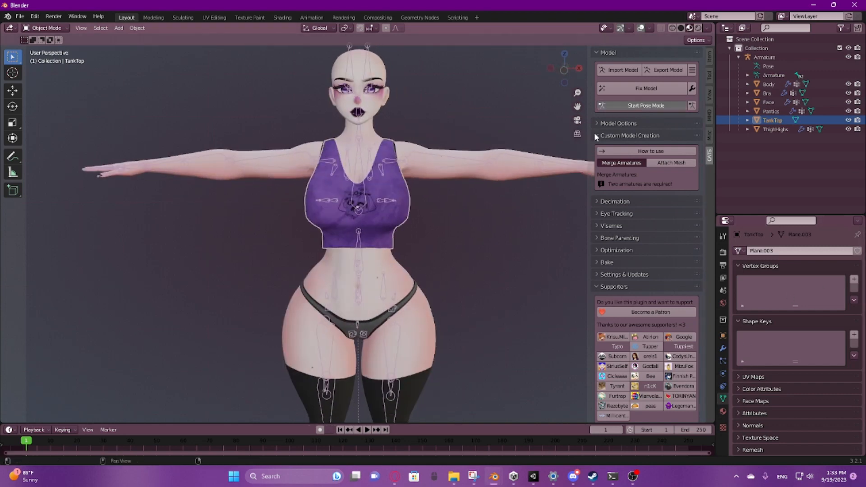
pyautogui.click(645, 105)
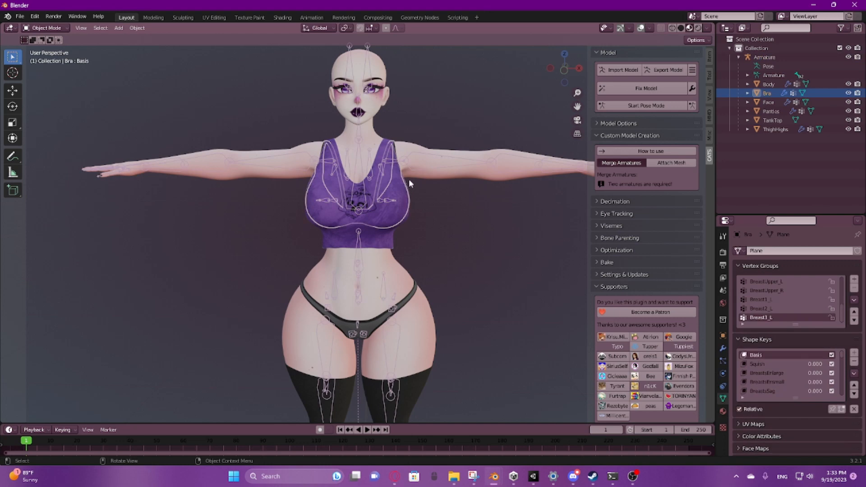
pyautogui.click(773, 120)
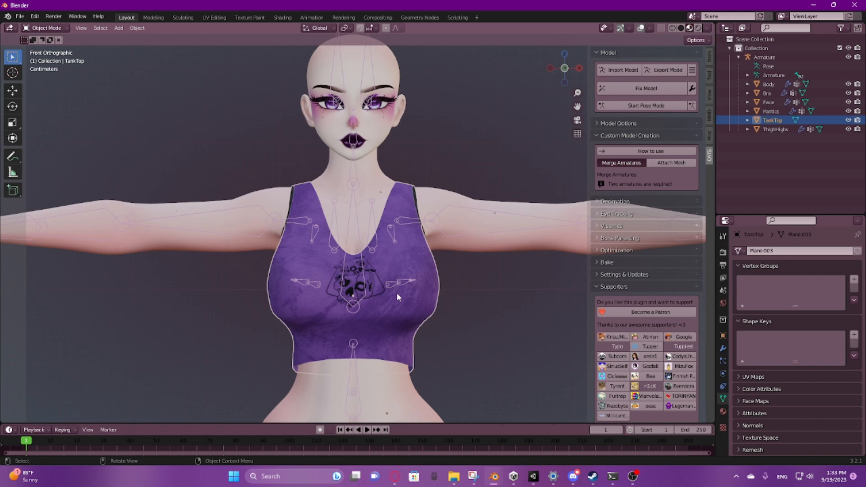
pyautogui.moveTo(281, 296)
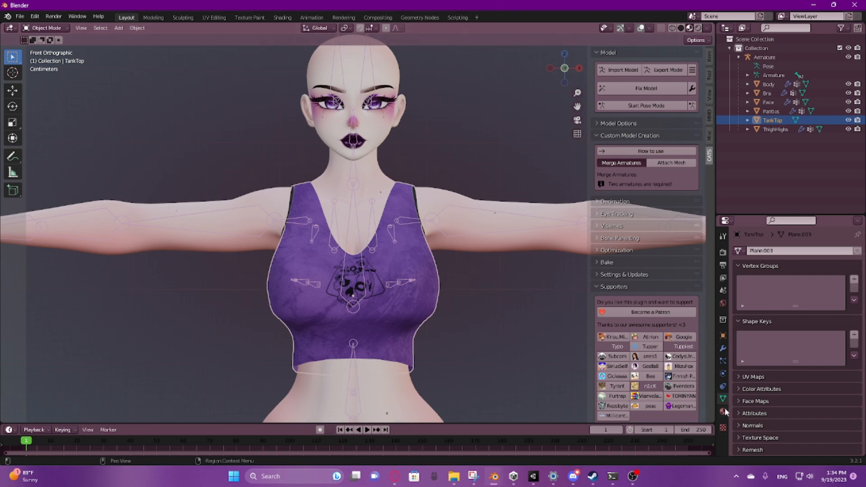
# - Add an Armature modifier to TankTop targeting the avatar's Armature
pyautogui.click(723, 348)
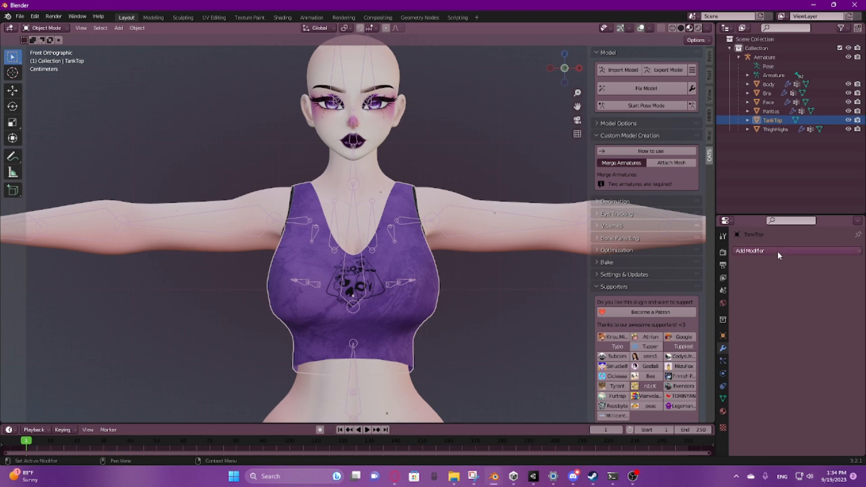
pyautogui.click(751, 251)
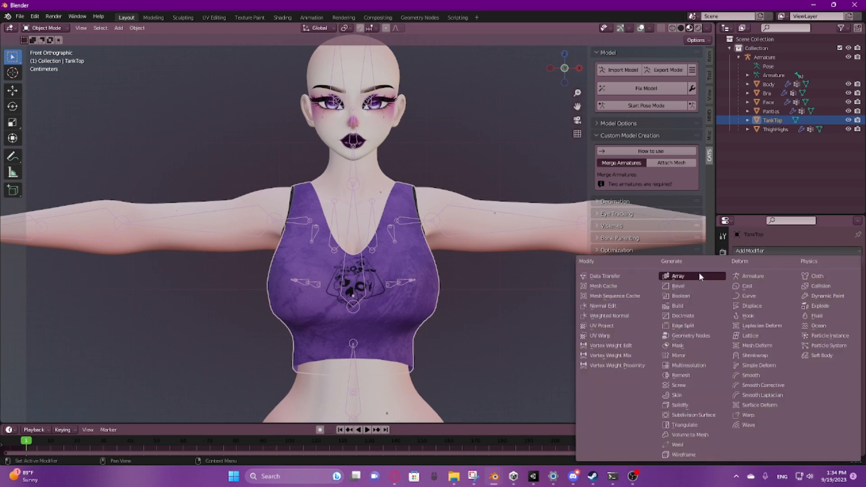
pyautogui.click(752, 277)
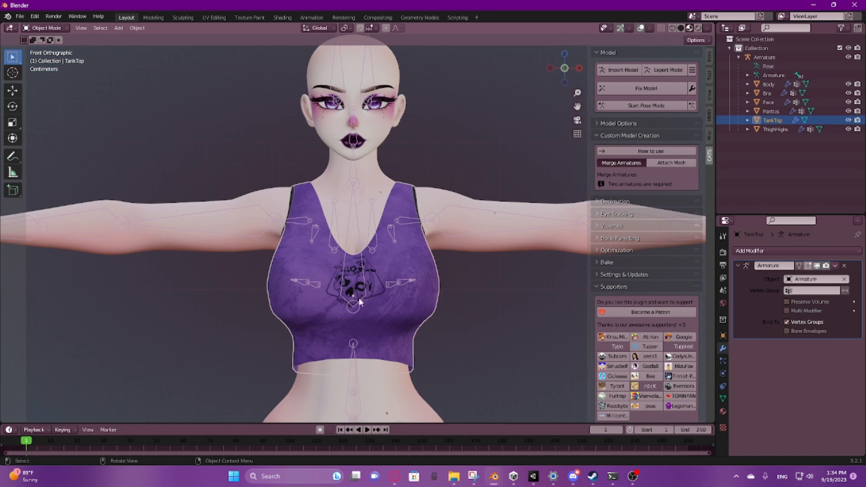
pyautogui.moveTo(780, 223)
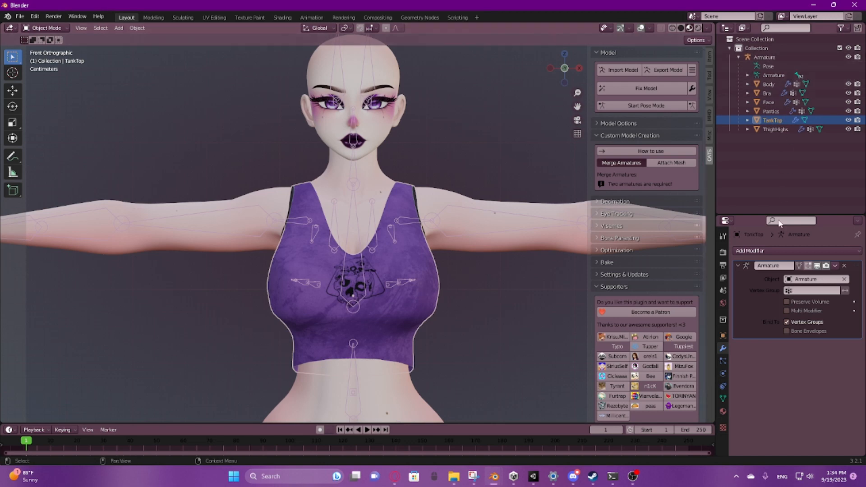
# - Add a Data Transfer modifier to TankTop and pick the Body mesh as its source
pyautogui.click(750, 250)
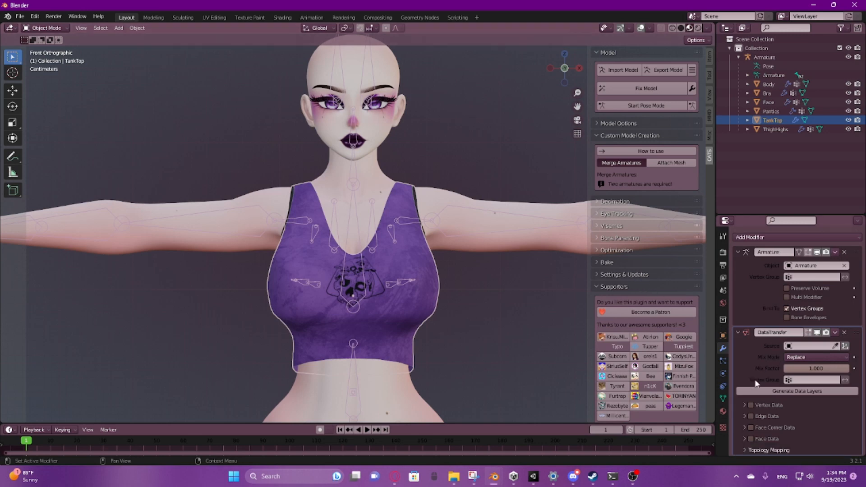
pyautogui.click(845, 346)
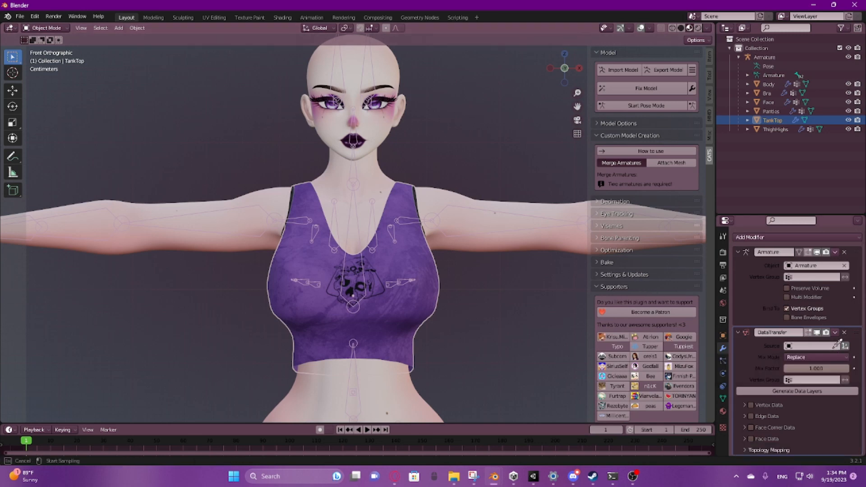
pyautogui.moveTo(544, 205)
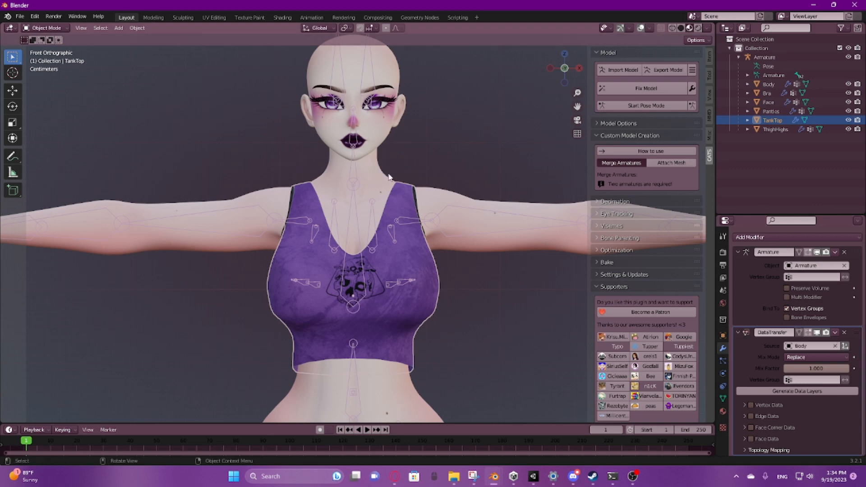
pyautogui.moveTo(311, 233)
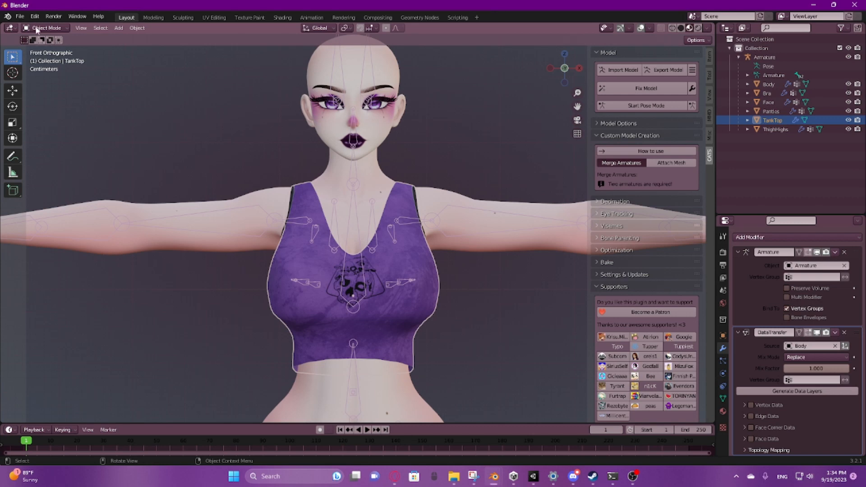
pyautogui.moveTo(448, 219)
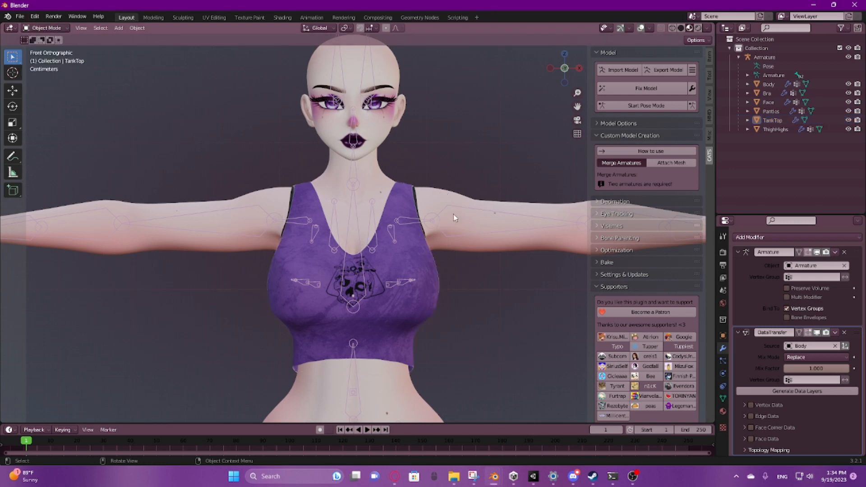
pyautogui.moveTo(503, 240)
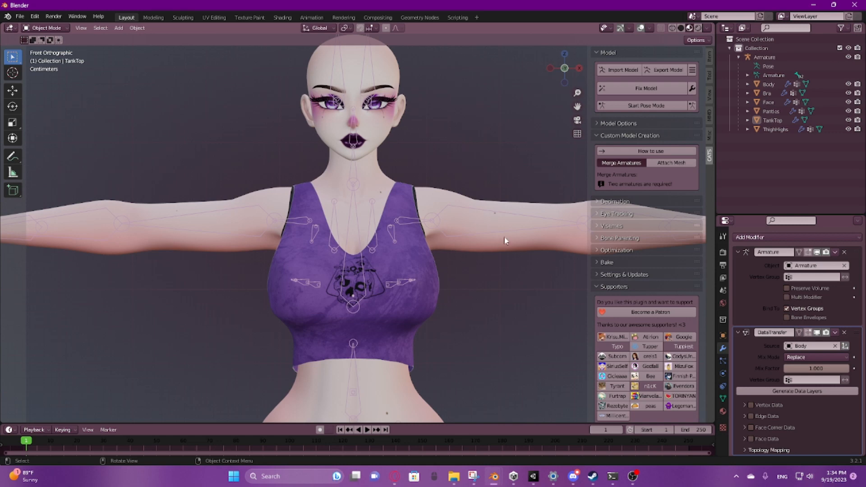
pyautogui.moveTo(401, 314)
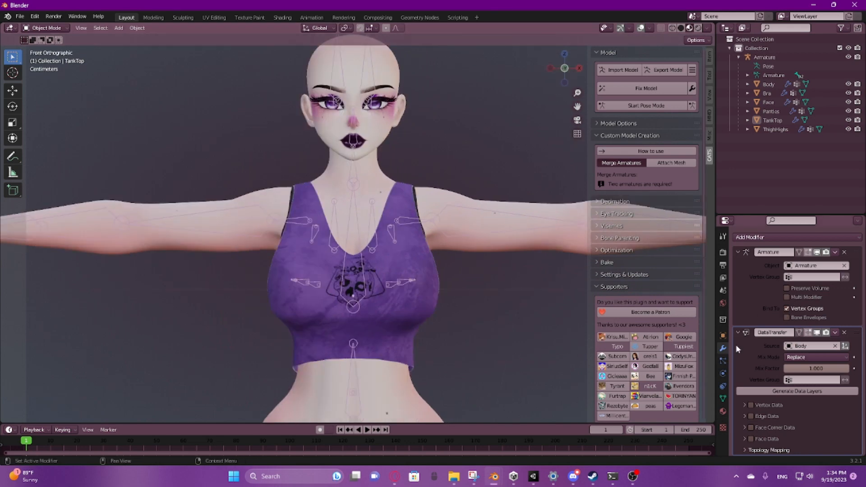
pyautogui.moveTo(763, 374)
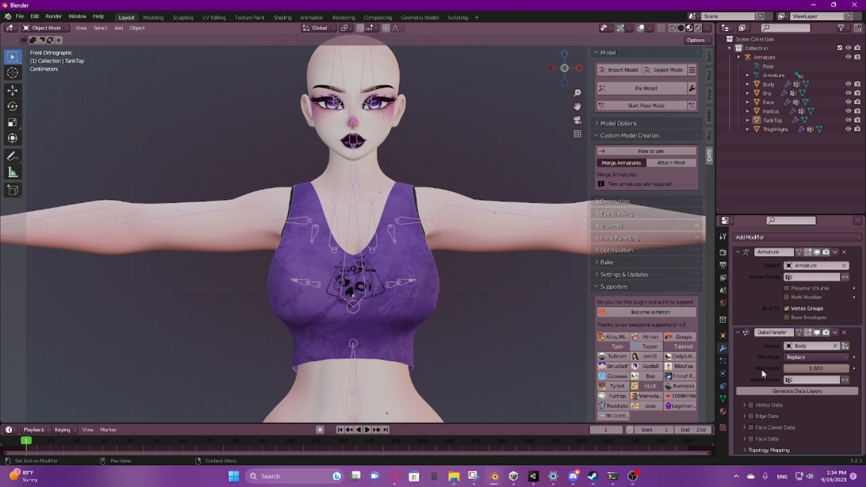
pyautogui.moveTo(431, 152)
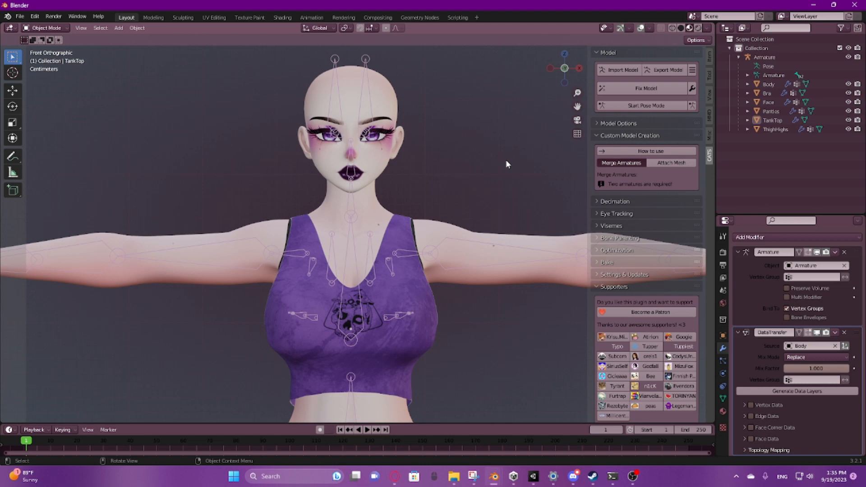
pyautogui.moveTo(422, 202)
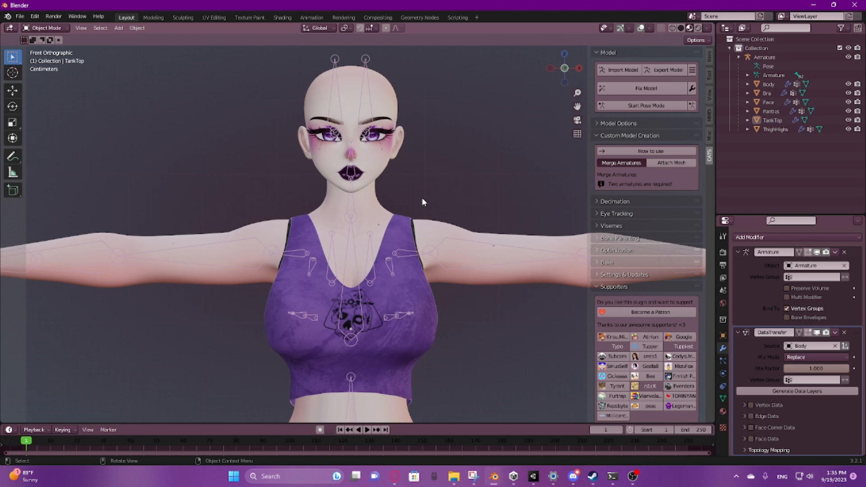
pyautogui.moveTo(308, 51)
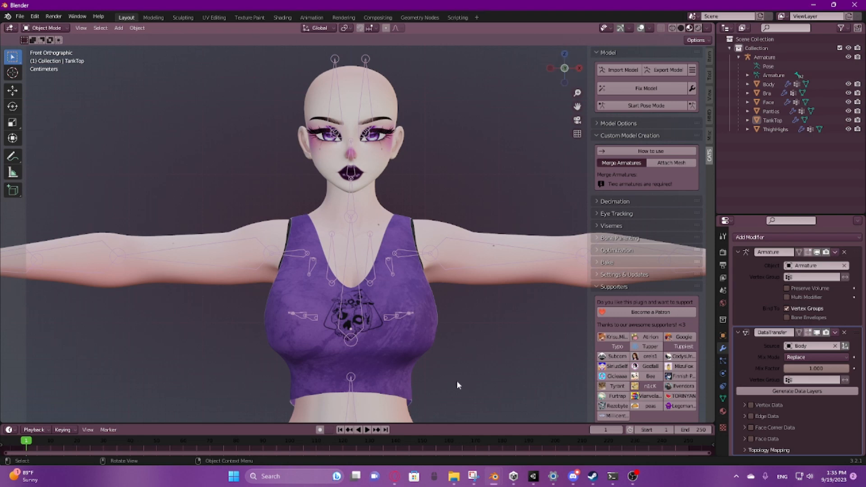
pyautogui.moveTo(432, 269)
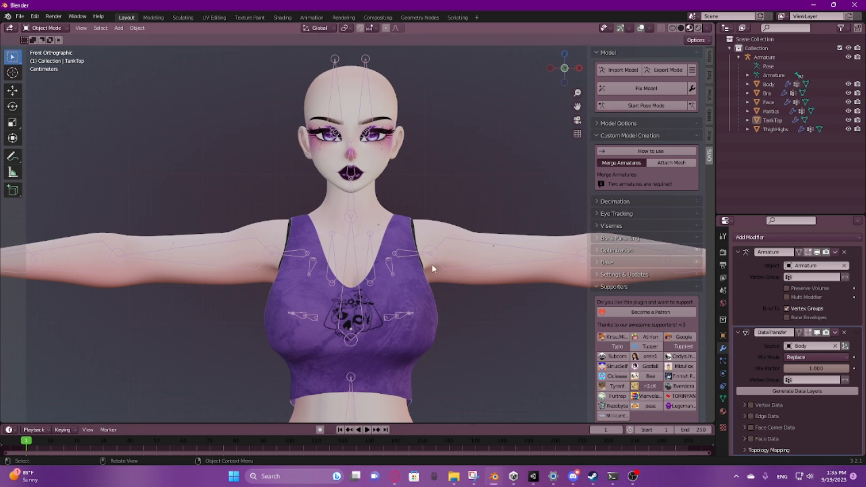
pyautogui.moveTo(336, 330)
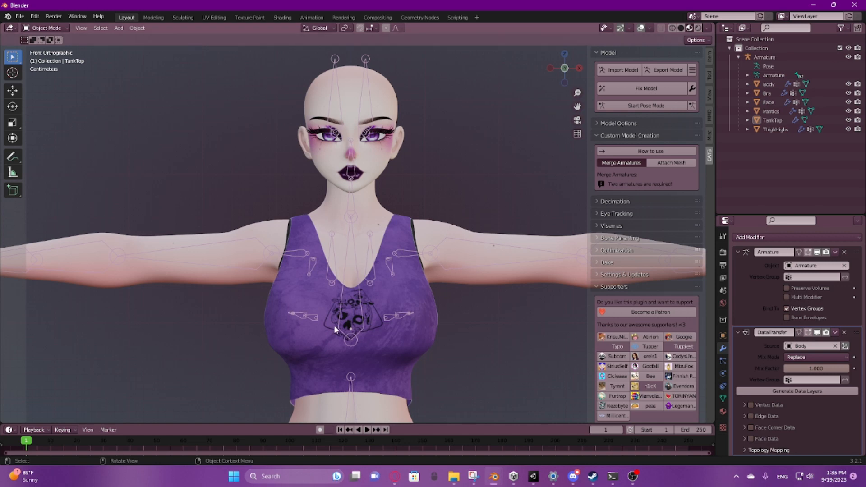
pyautogui.moveTo(364, 353)
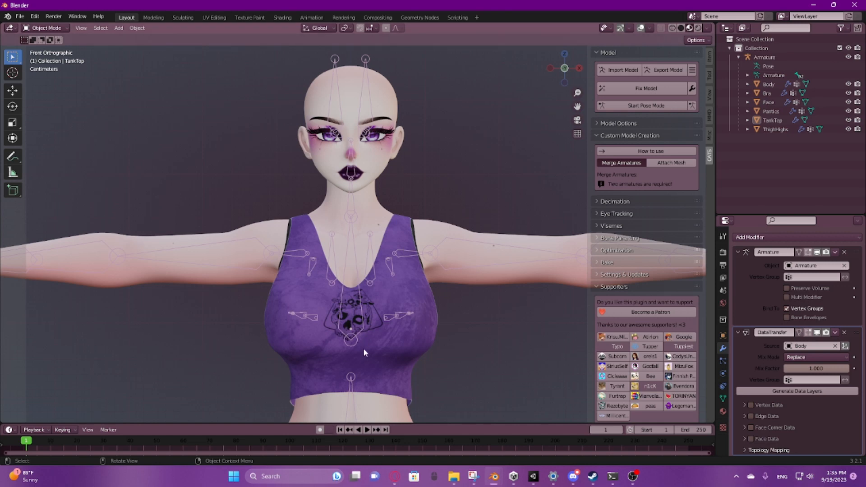
pyautogui.moveTo(458, 299)
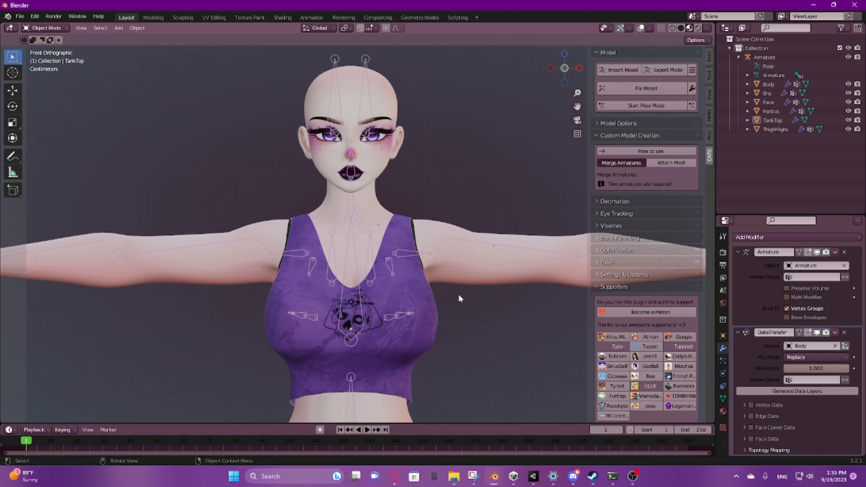